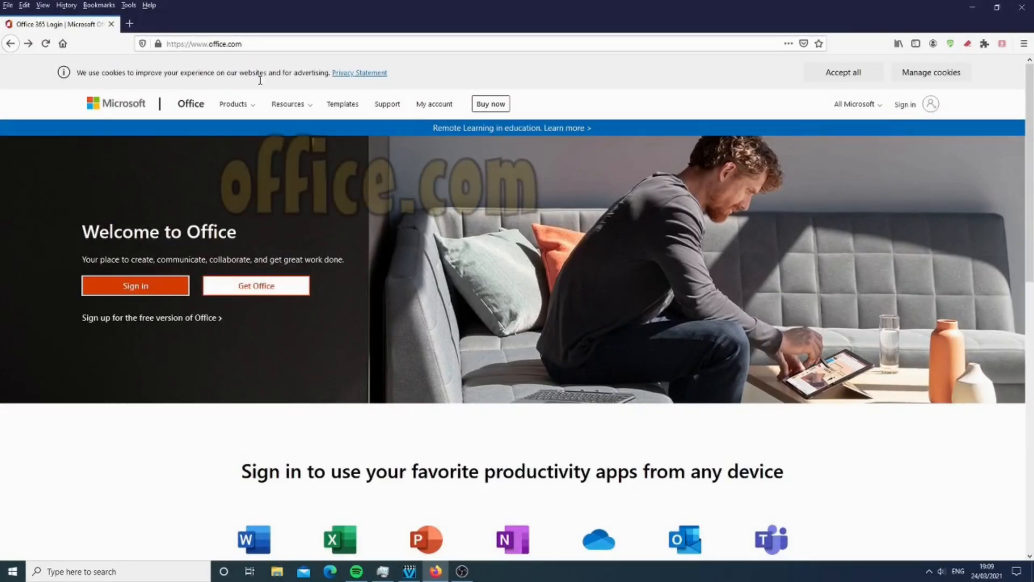
# Step: Scroll office.com and open the home plans comparison showing Family $99.99 and Personal $69.99
pyautogui.scroll(-3)
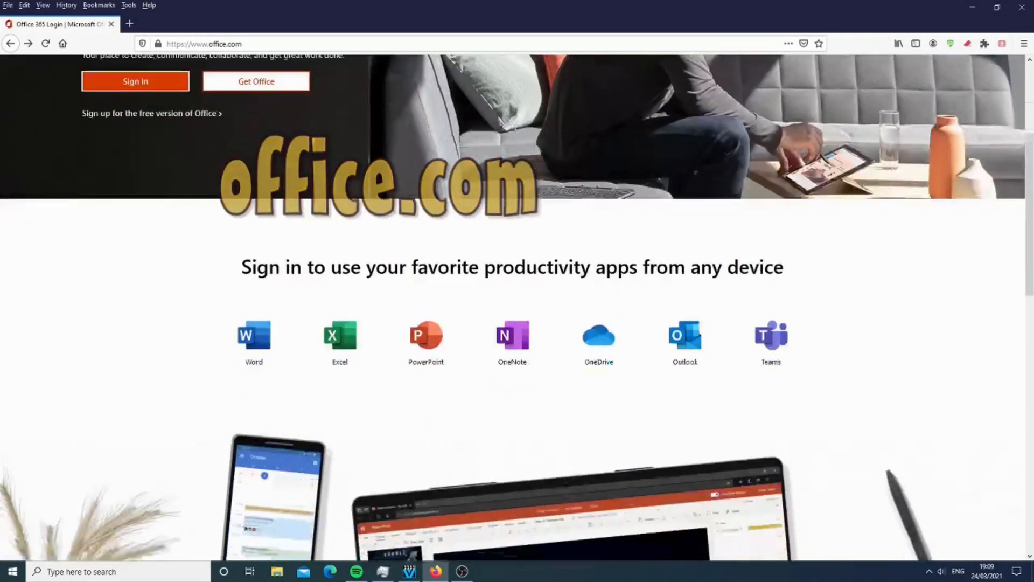
pyautogui.scroll(-3)
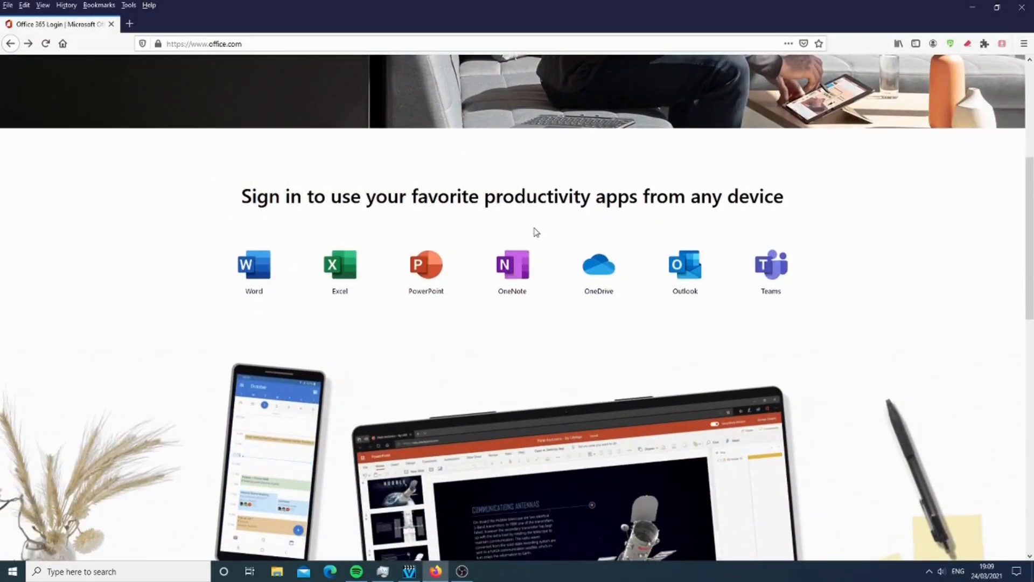
pyautogui.scroll(-3)
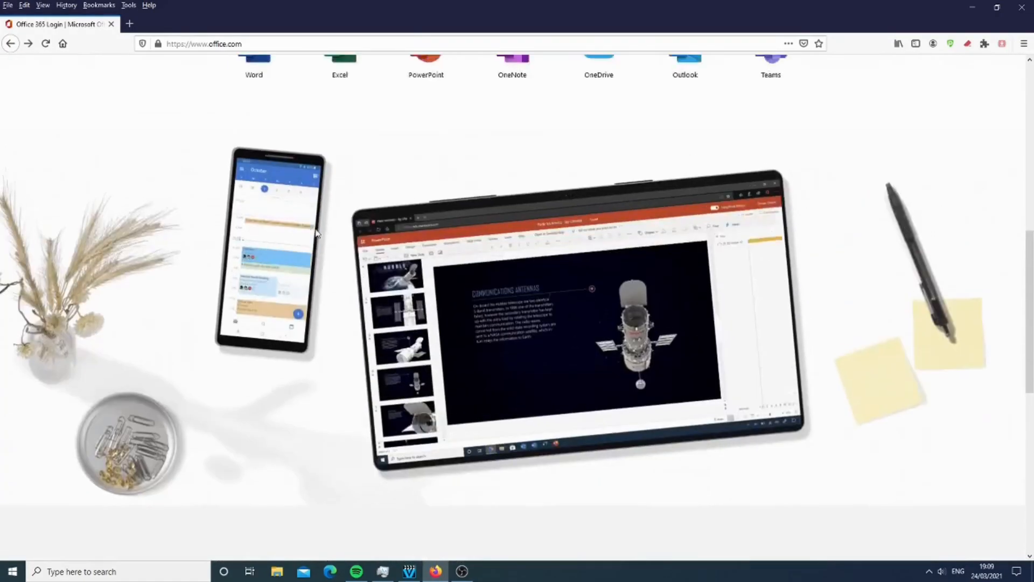
pyautogui.scroll(3)
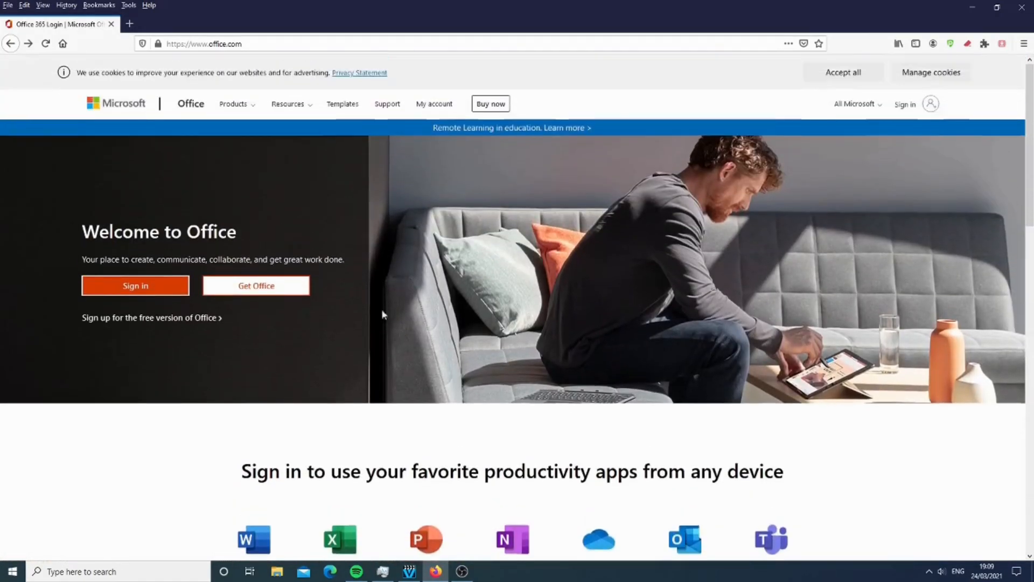
pyautogui.click(256, 285)
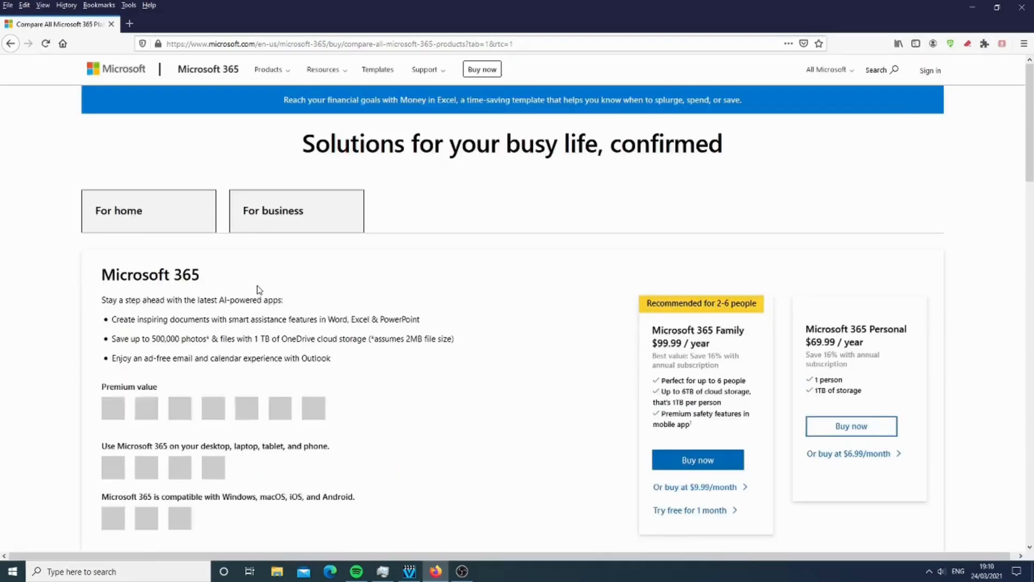
pyautogui.scroll(-3)
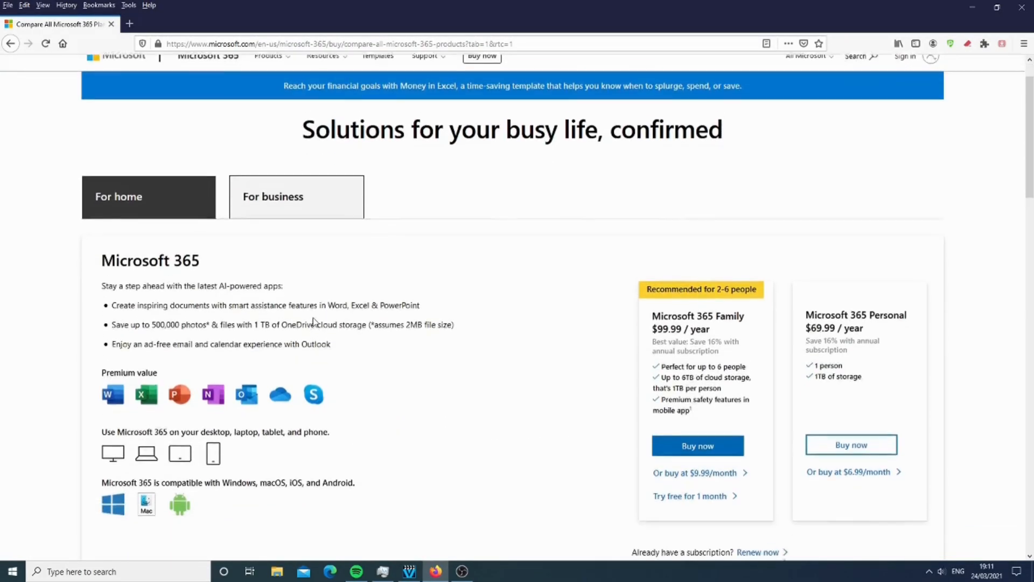
pyautogui.scroll(-3)
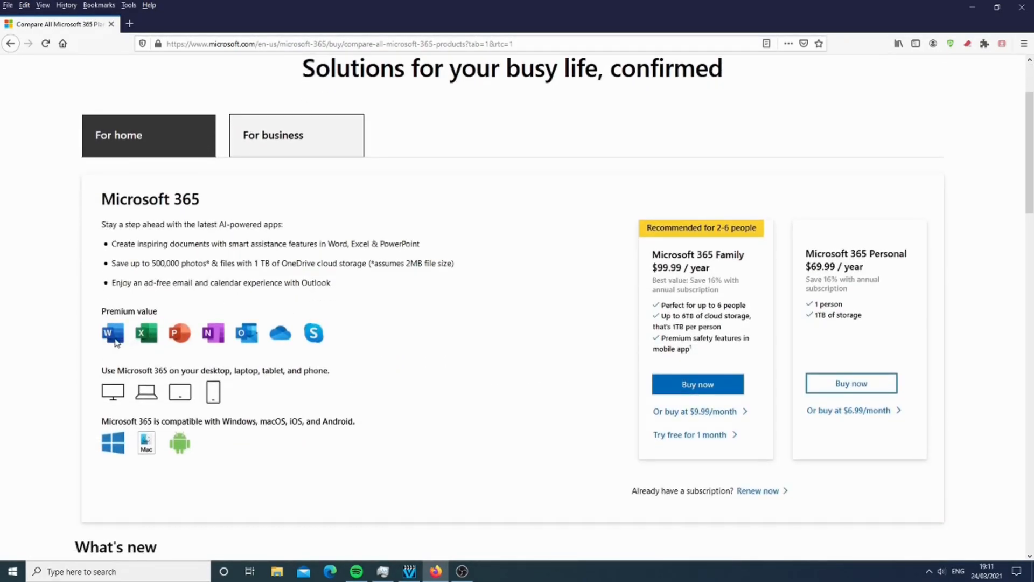
pyautogui.moveTo(116, 407)
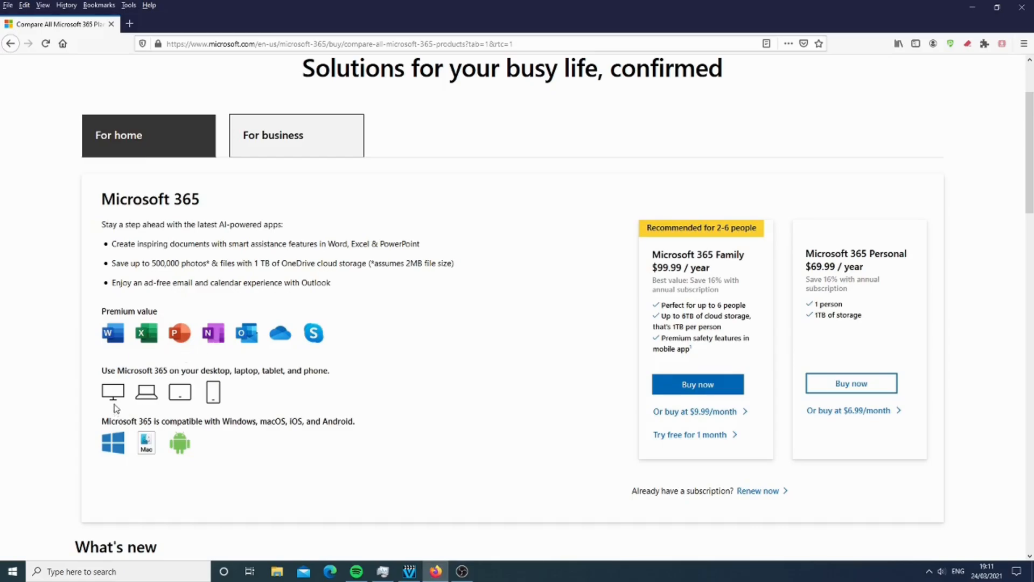
pyautogui.moveTo(532, 381)
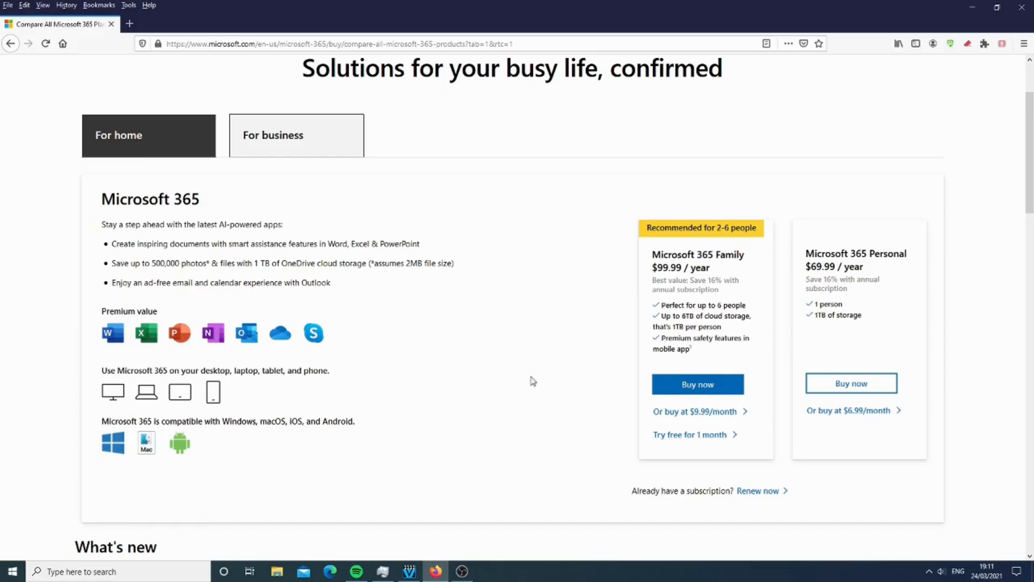
pyautogui.moveTo(790, 281)
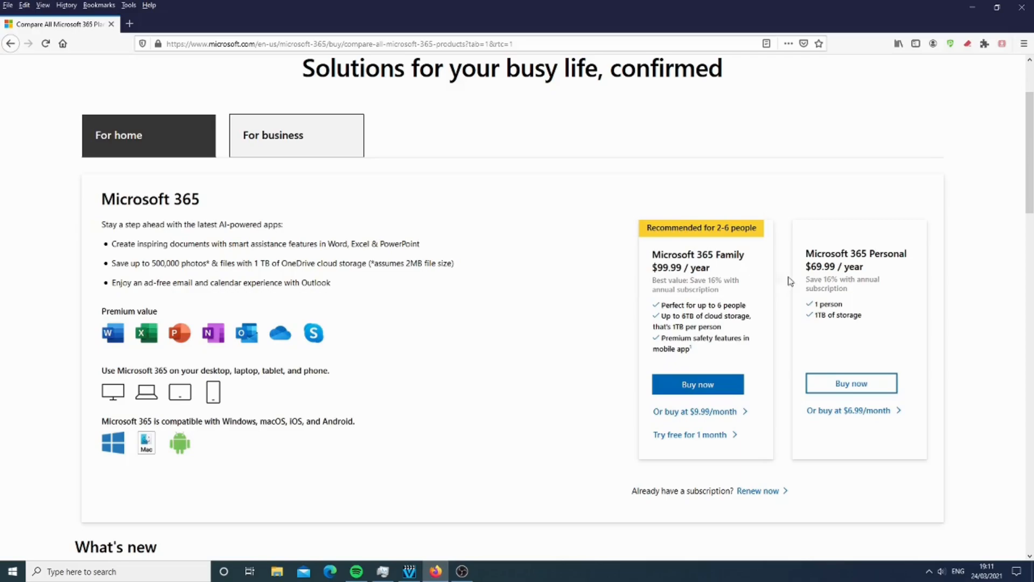
pyautogui.scroll(3)
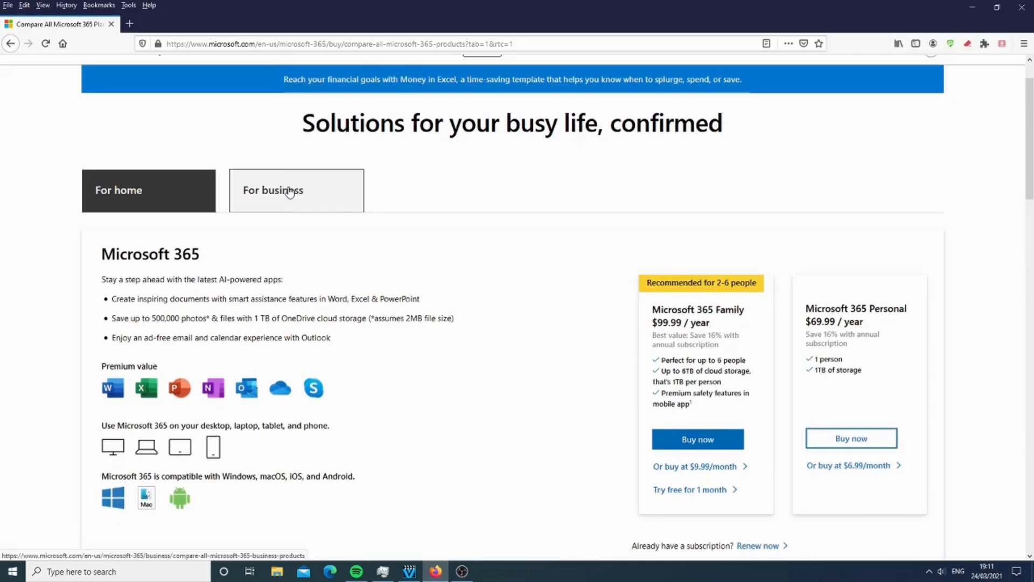
# Step: Switch the plan comparison to the For business plans and scroll through them
pyautogui.click(296, 190)
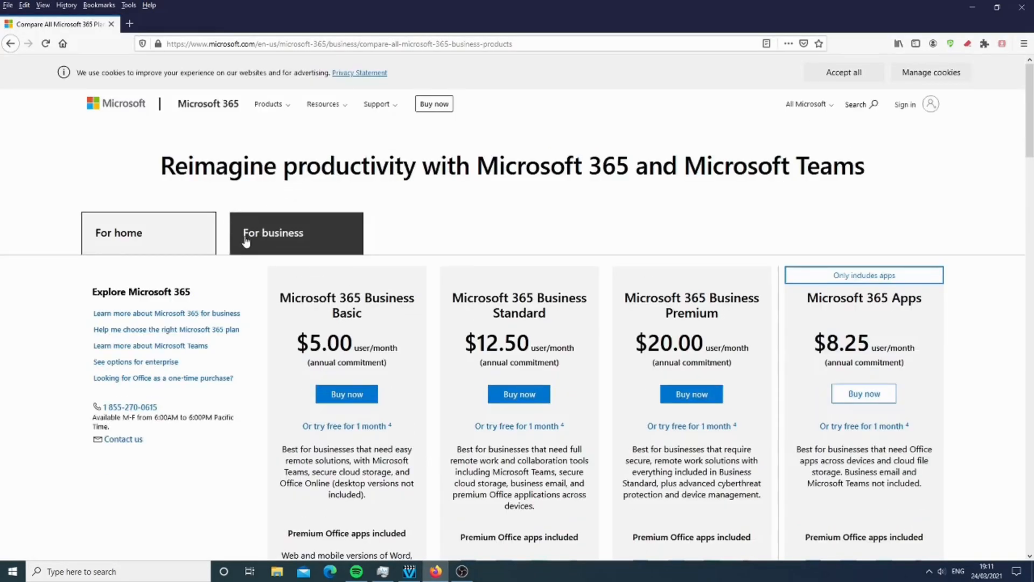
pyautogui.scroll(-3)
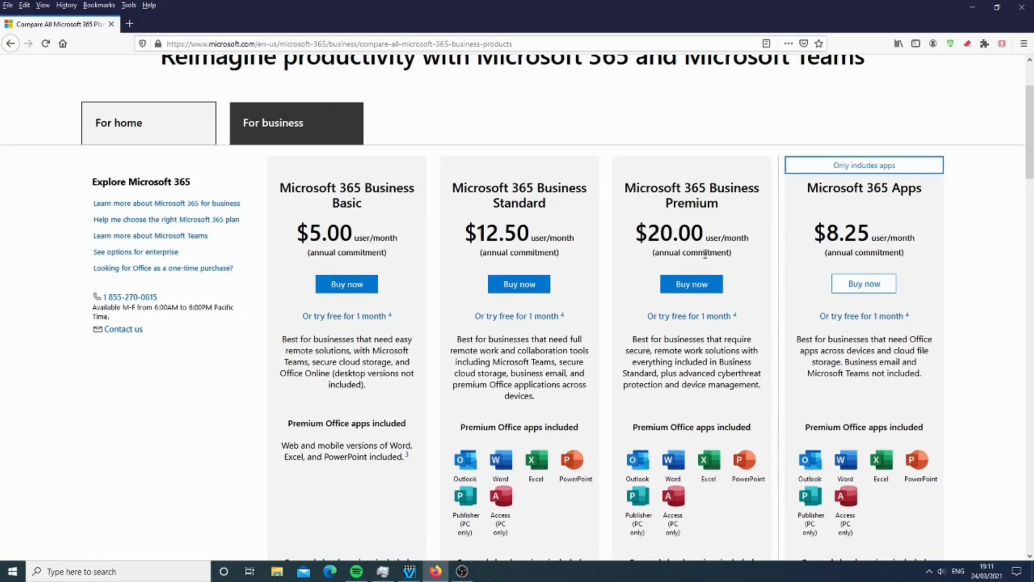
pyautogui.moveTo(705, 234)
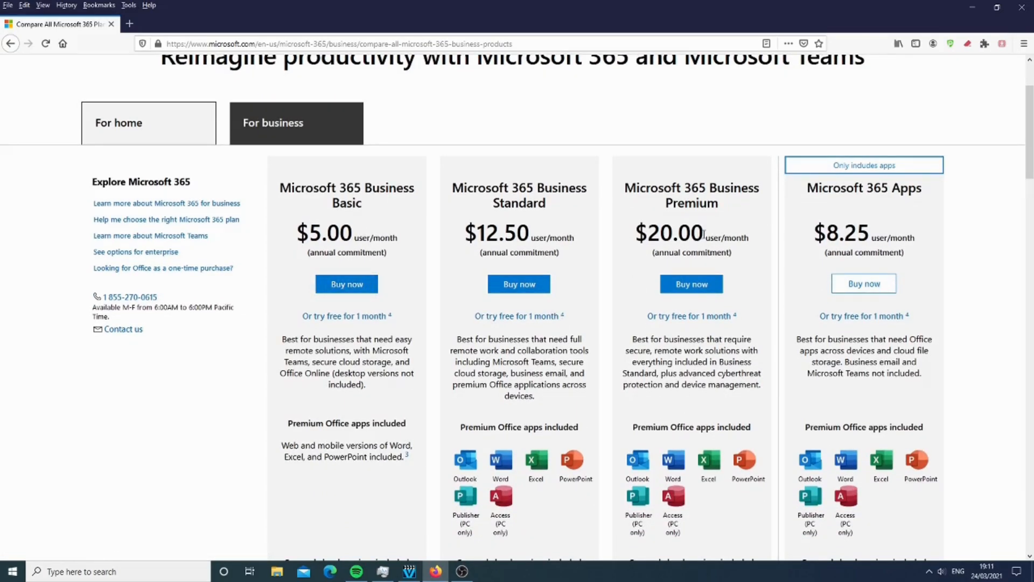
pyautogui.scroll(-3)
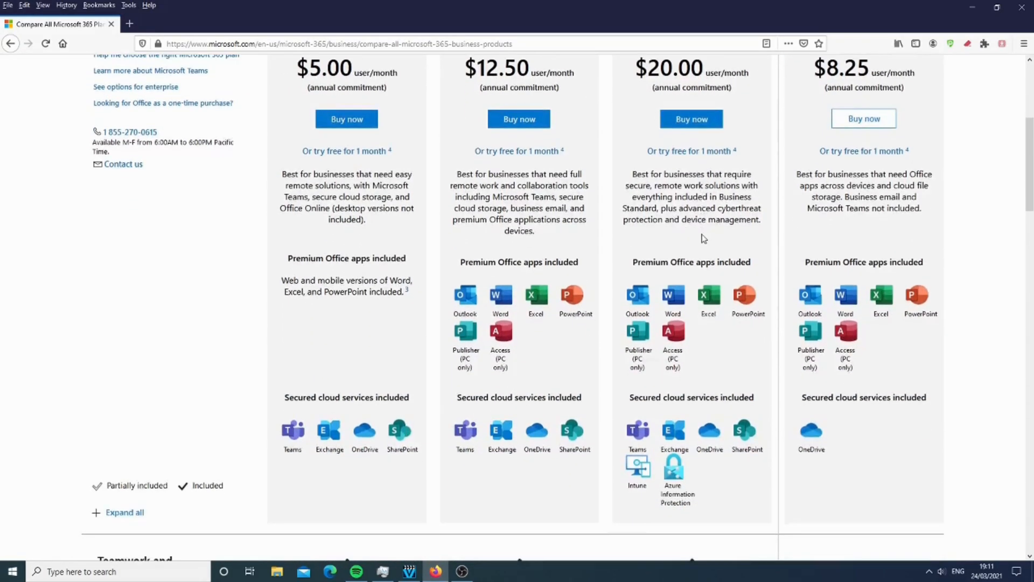
pyautogui.scroll(-3)
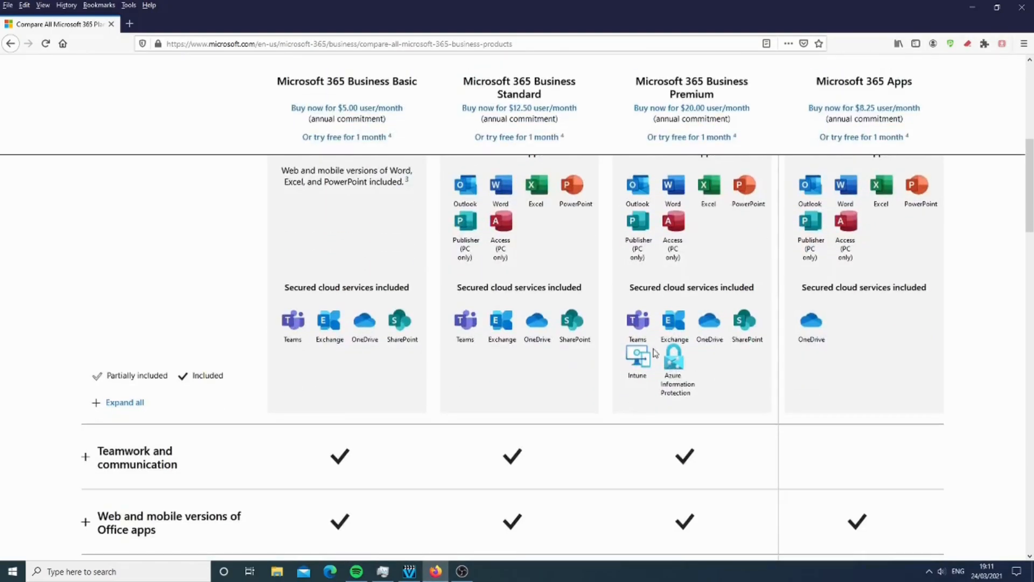
# Step: Expand all feature categories and scroll to the plan prices, Business Premium $20.00/user/month
pyautogui.click(124, 402)
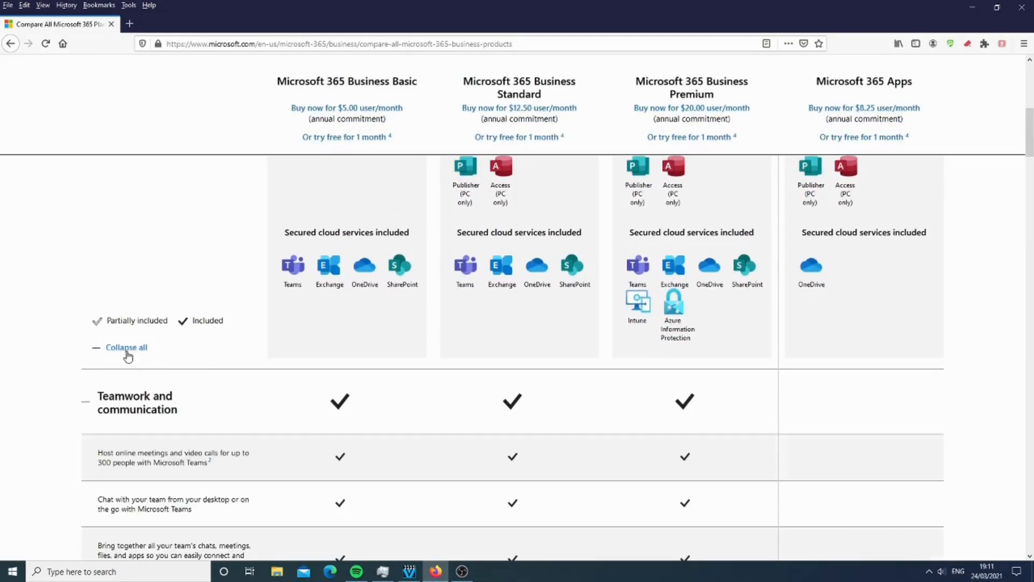
pyautogui.scroll(-3)
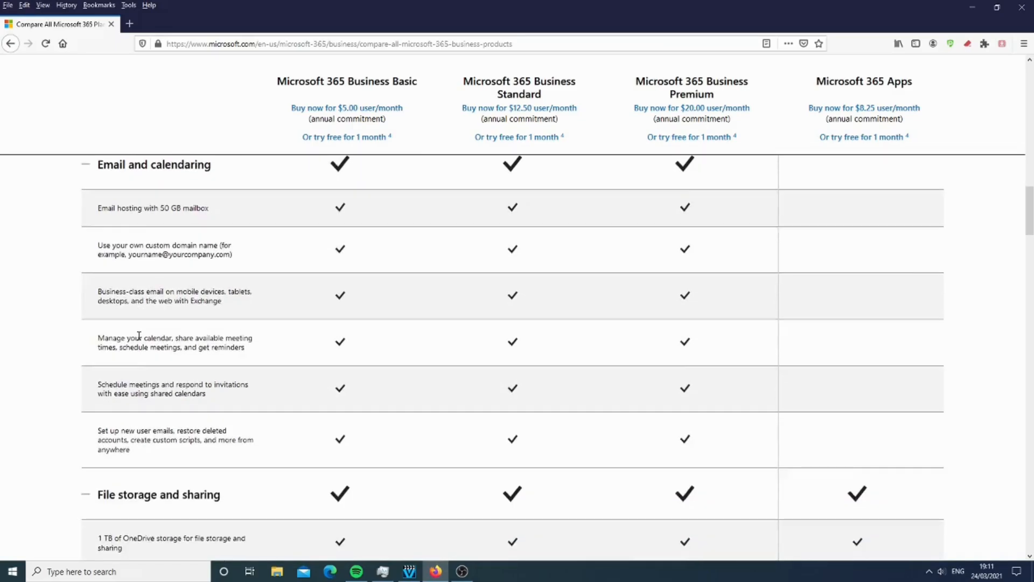
pyautogui.scroll(-3)
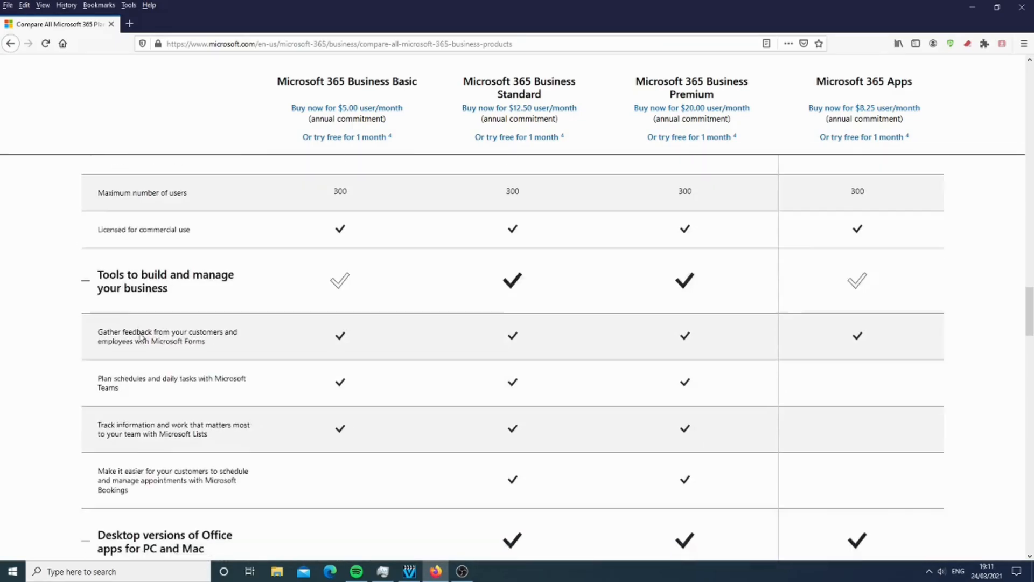
pyautogui.scroll(-3)
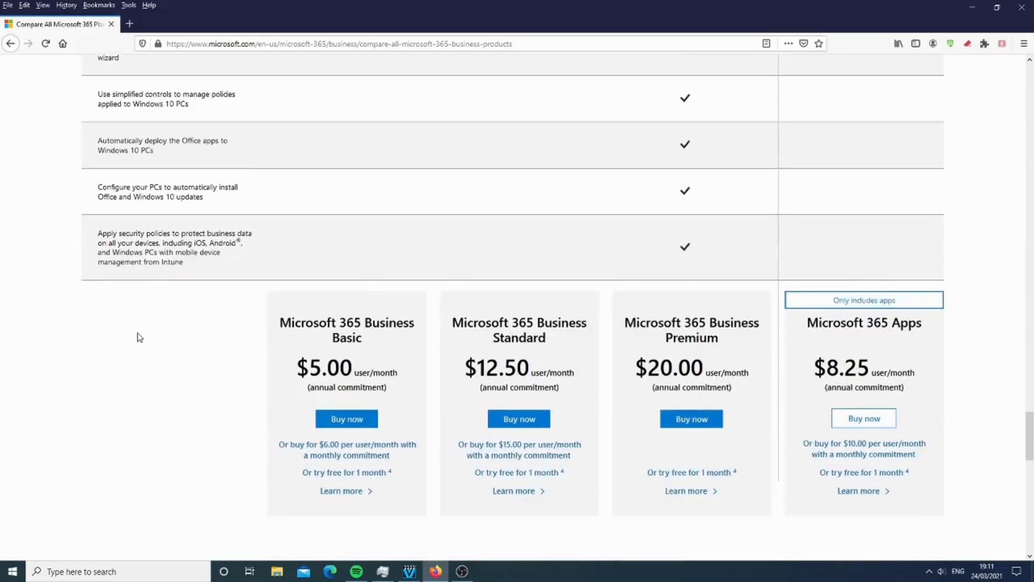
pyautogui.scroll(-3)
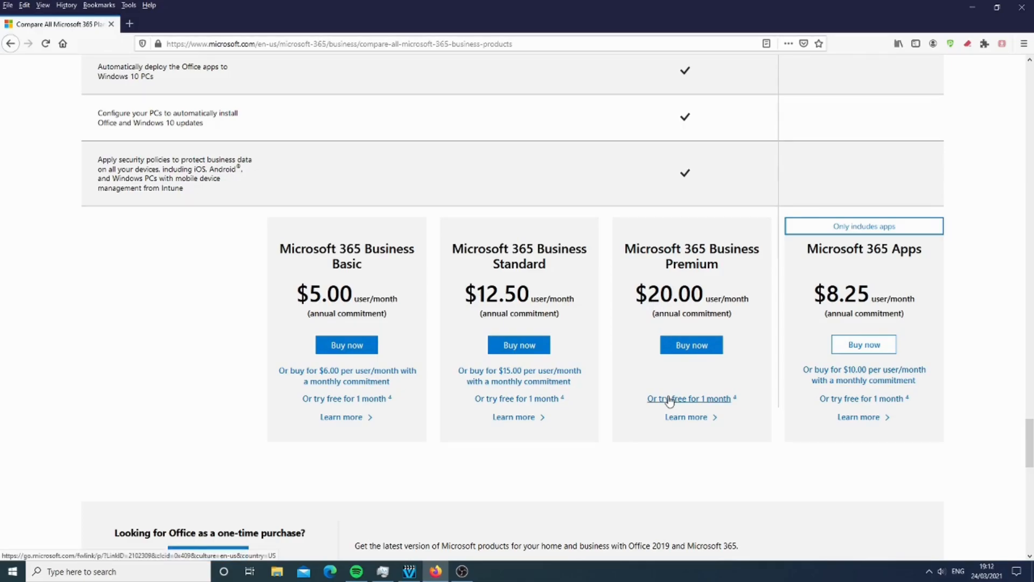
# Step: Start the Business Premium one-month free trial and sign in to the Office home page
pyautogui.click(688, 398)
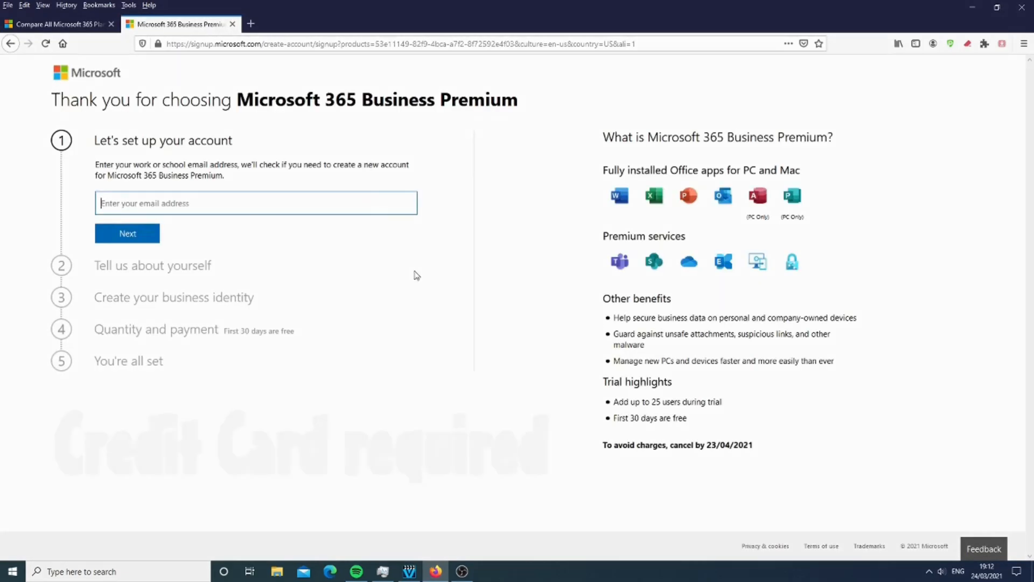
pyautogui.click(127, 232)
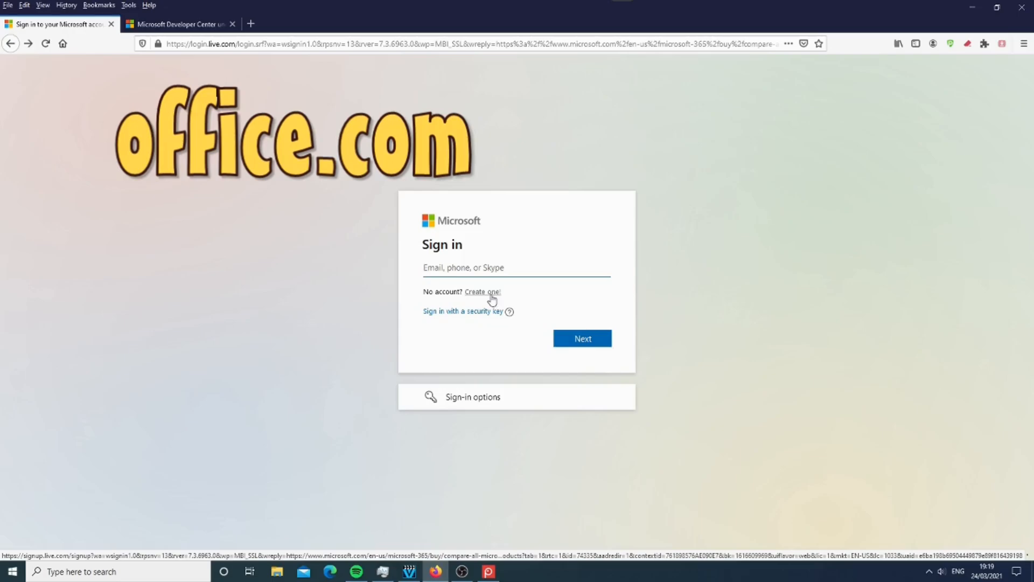
pyautogui.click(482, 291)
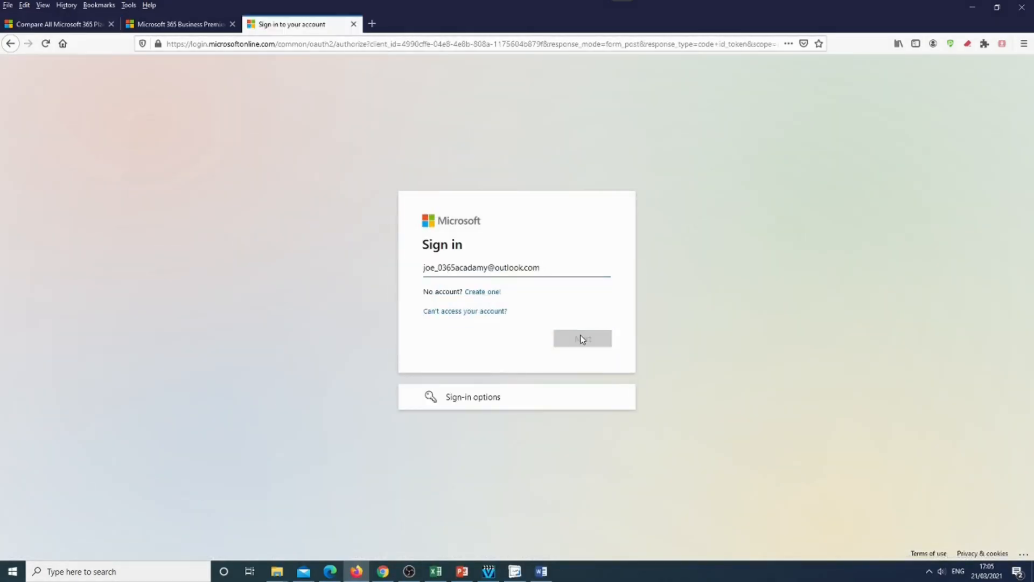
pyautogui.click(582, 338)
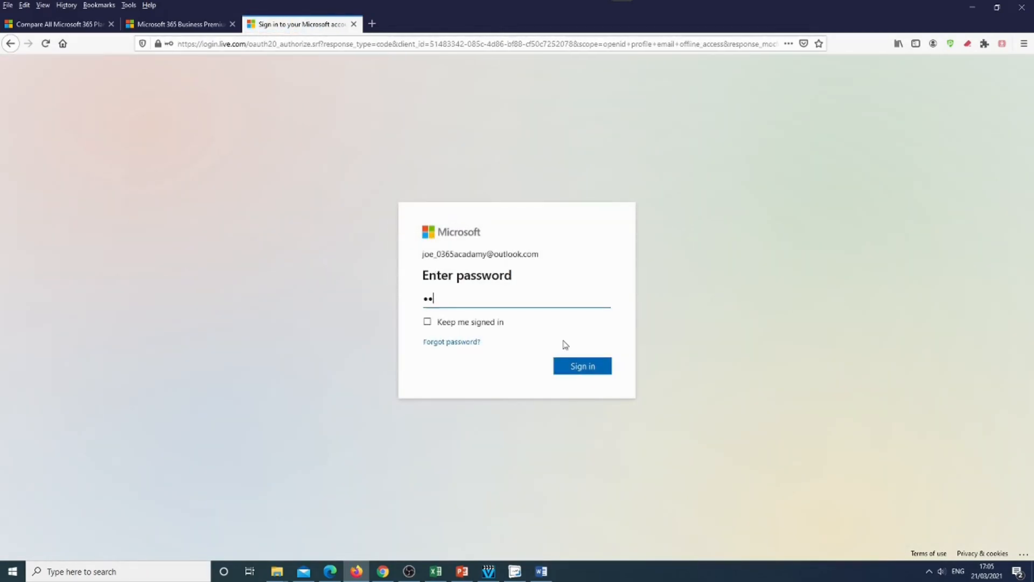
pyautogui.click(581, 365)
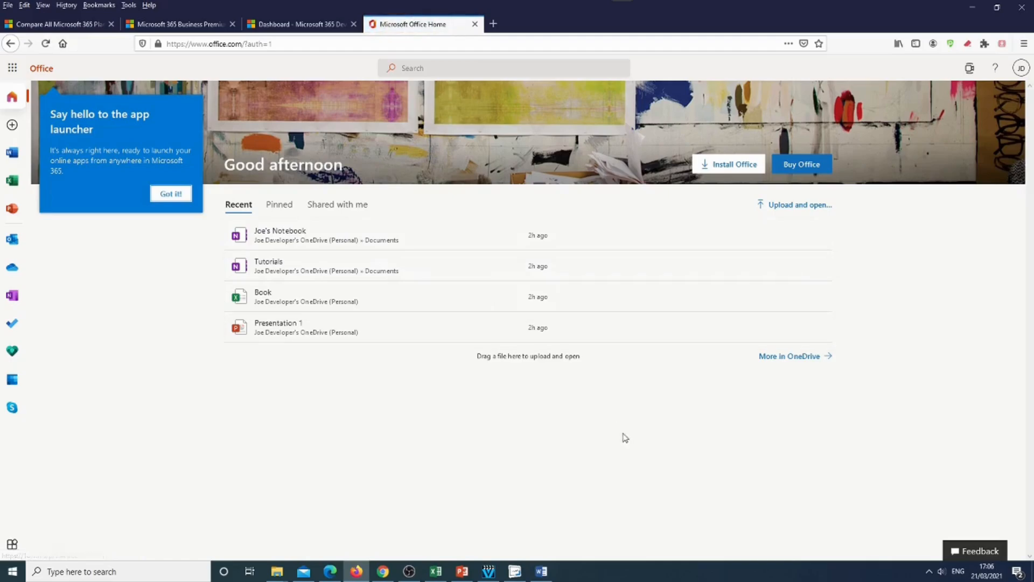
# Step: Dismiss the launcher intro, open OneDrive, compose a new Outlook email, and view OneDrive files
pyautogui.click(1020, 68)
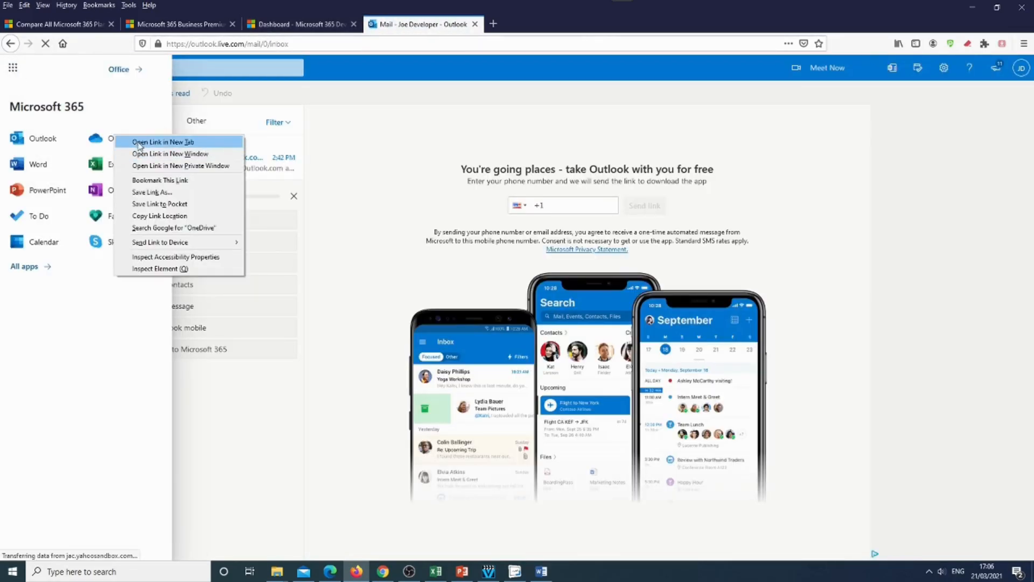
pyautogui.click(162, 142)
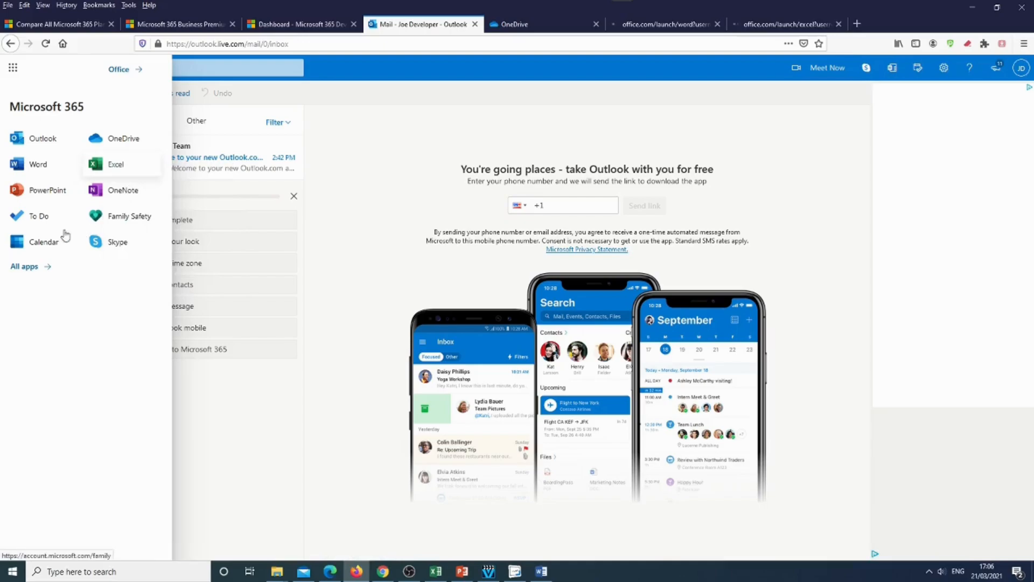
pyautogui.click(27, 265)
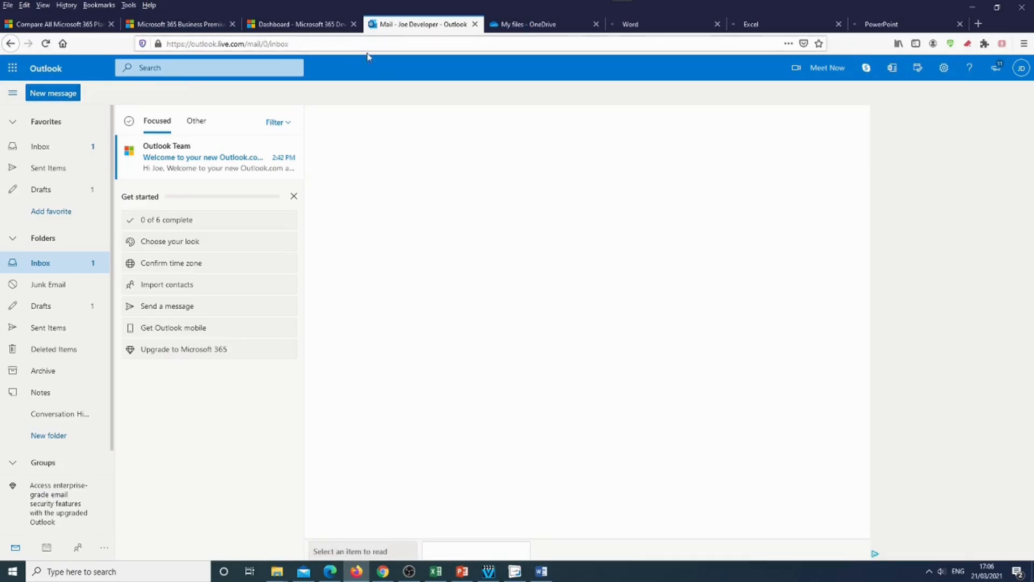
pyautogui.click(52, 93)
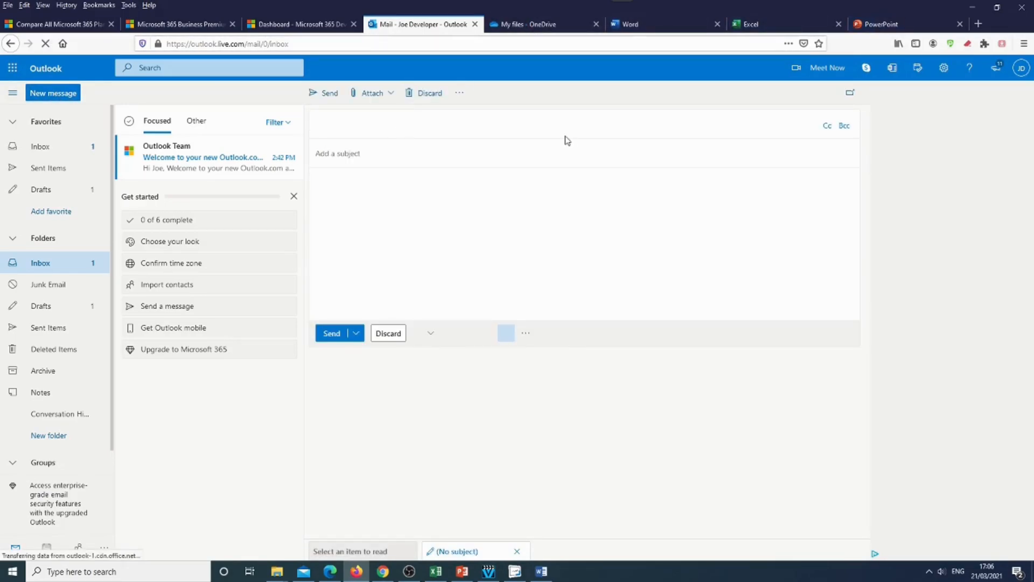
pyautogui.click(541, 24)
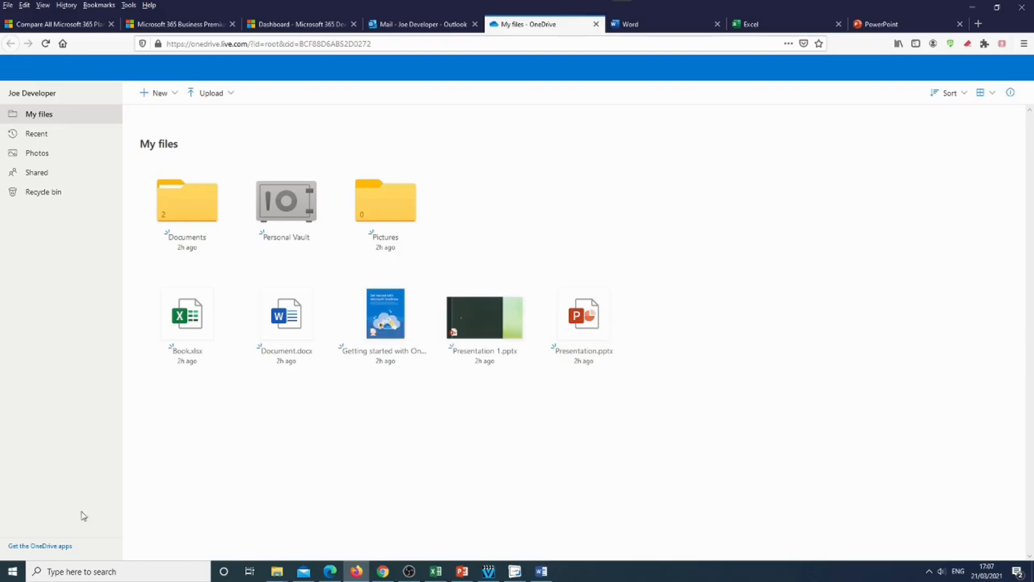
# Step: Look over the Word, Excel and PowerPoint start pages, then close the app tabs
pyautogui.click(659, 24)
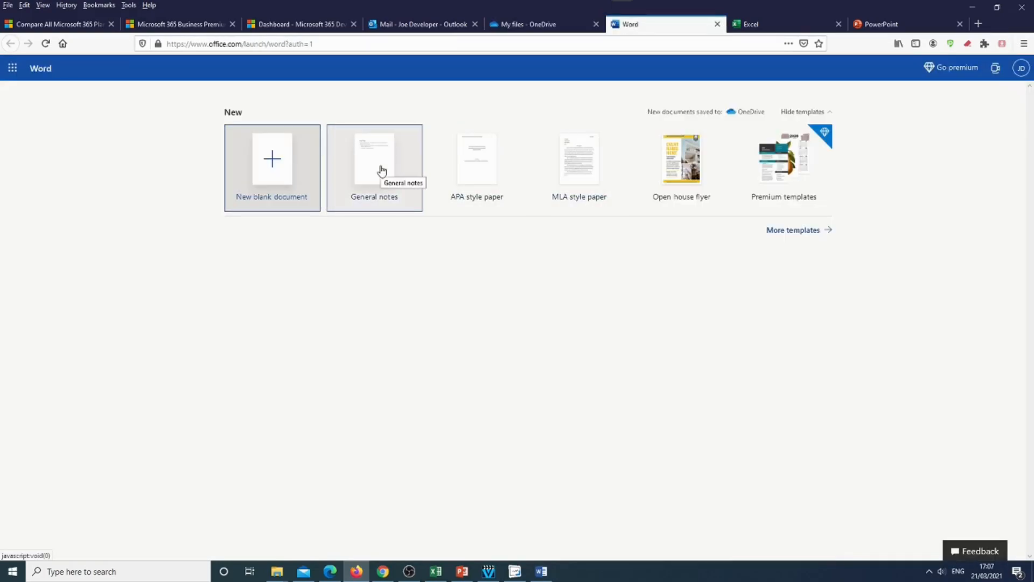
pyautogui.click(778, 25)
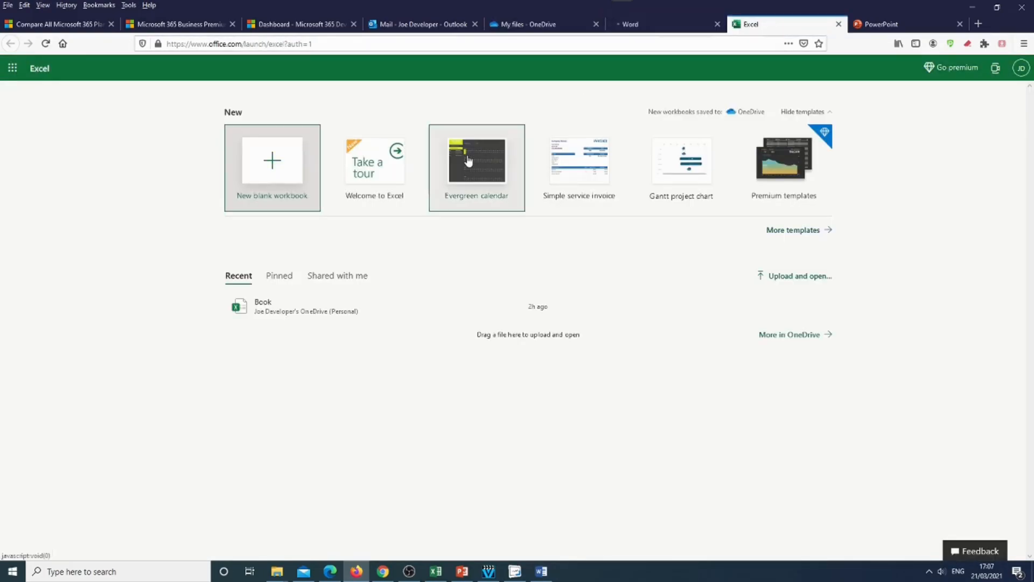
pyautogui.click(882, 24)
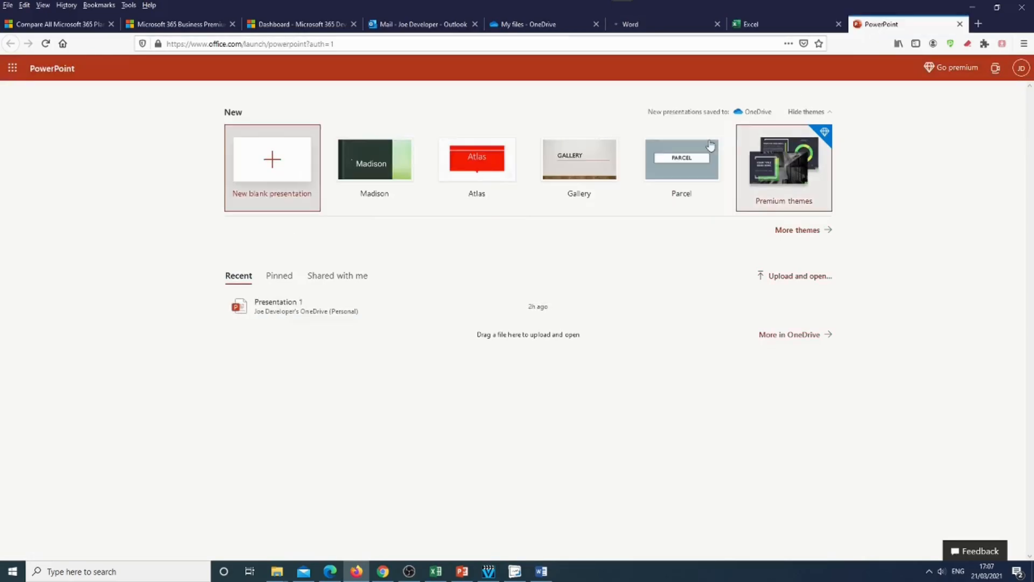
pyautogui.moveTo(961, 24)
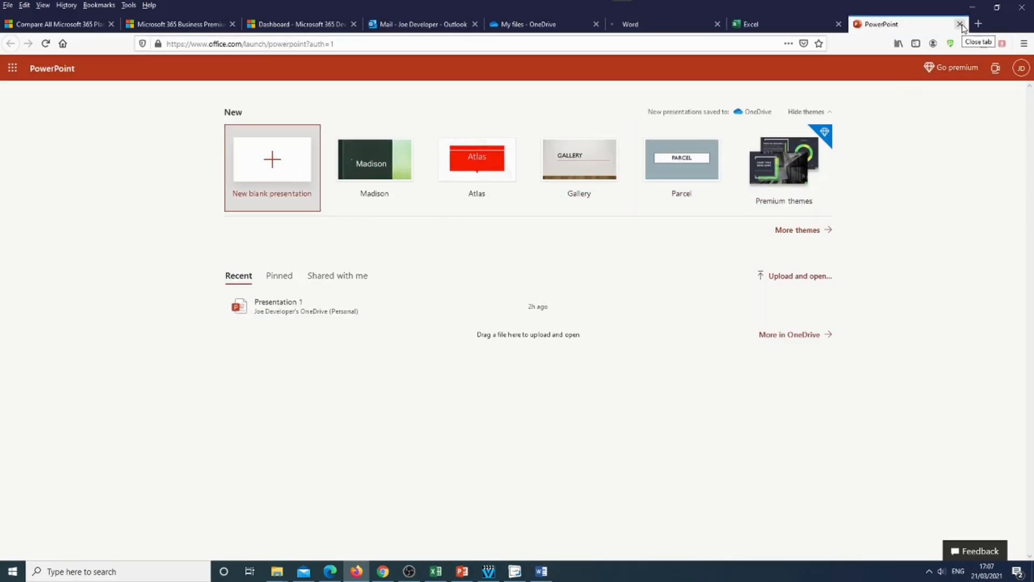
pyautogui.click(961, 24)
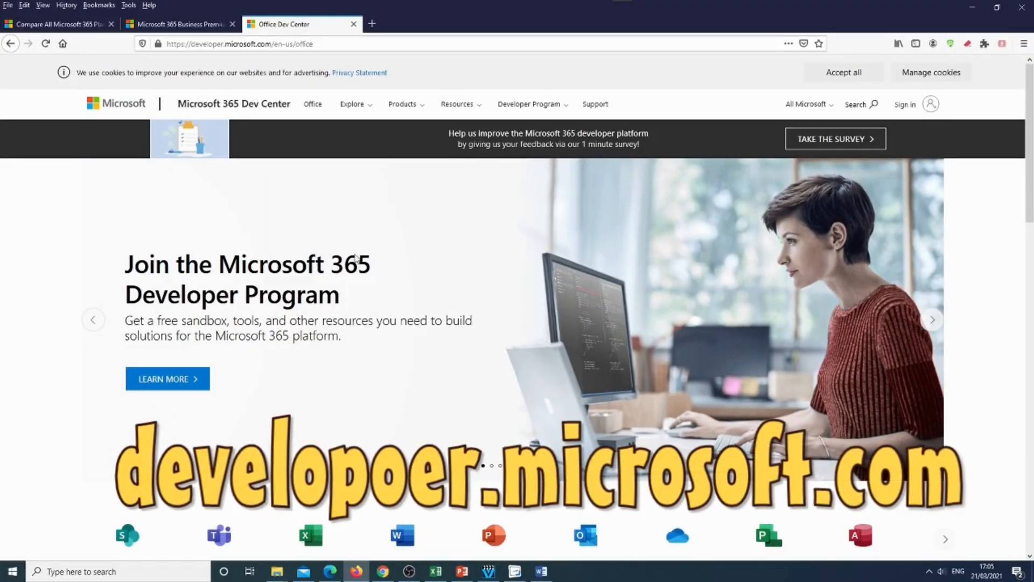
# Step: Scroll the Dev Center homepage and open the Microsoft 365 Developer Program page via Learn More
pyautogui.scroll(-3)
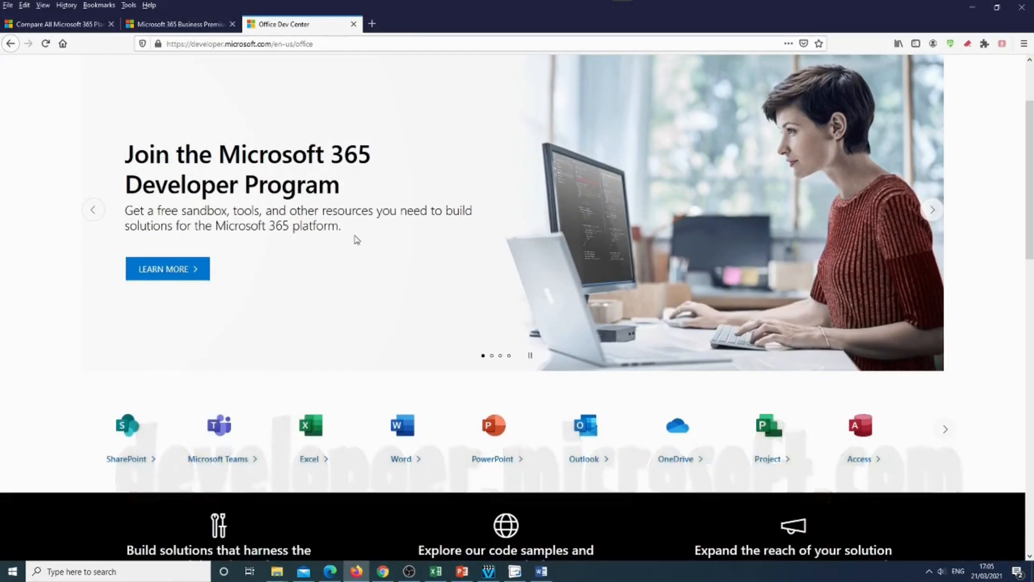
pyautogui.scroll(-3)
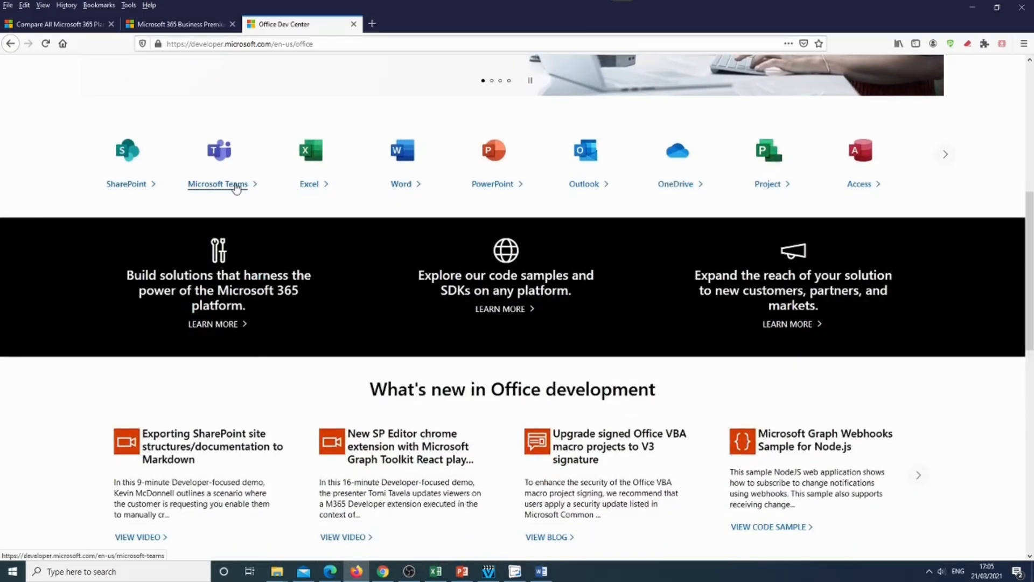
pyautogui.scroll(3)
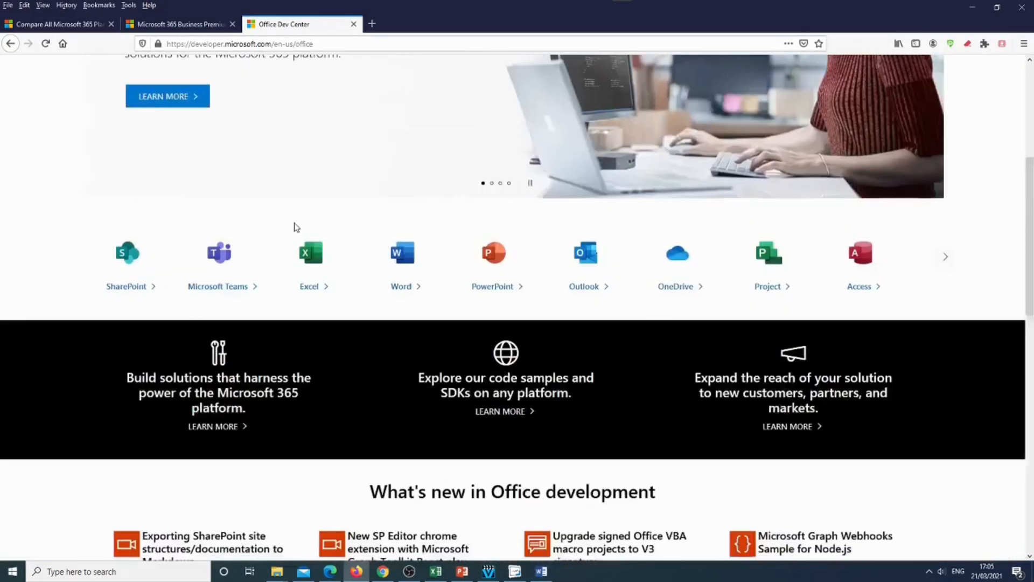
pyautogui.click(167, 96)
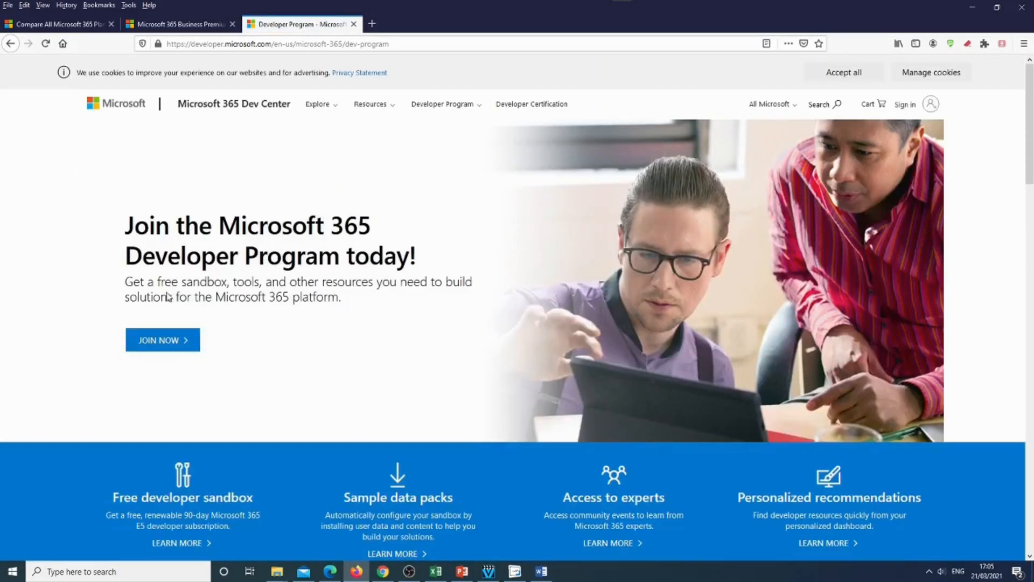
# Step: Scroll the Developer Program page and choose Join Now to reach Microsoft sign-in
pyautogui.scroll(-3)
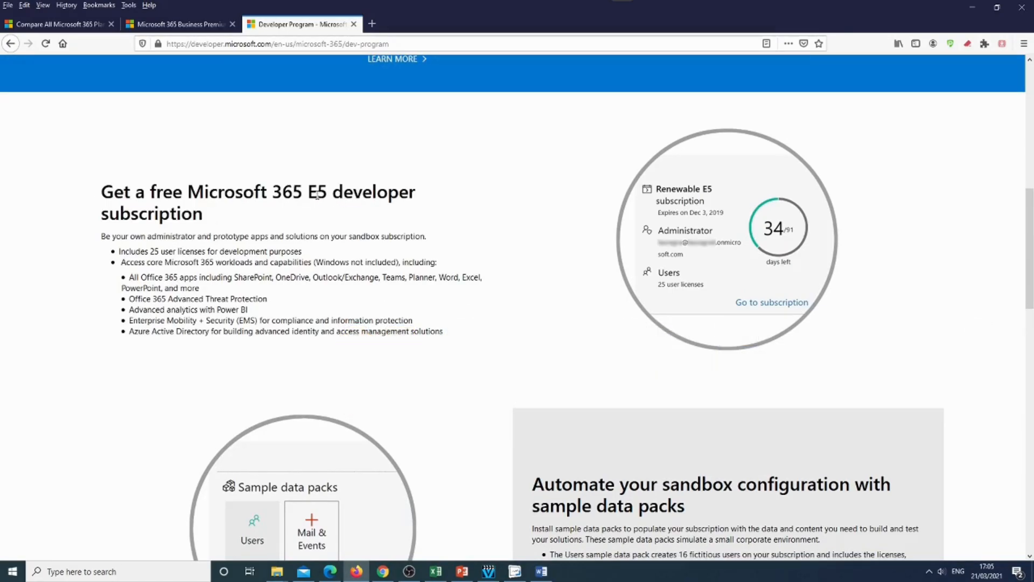
pyautogui.scroll(-3)
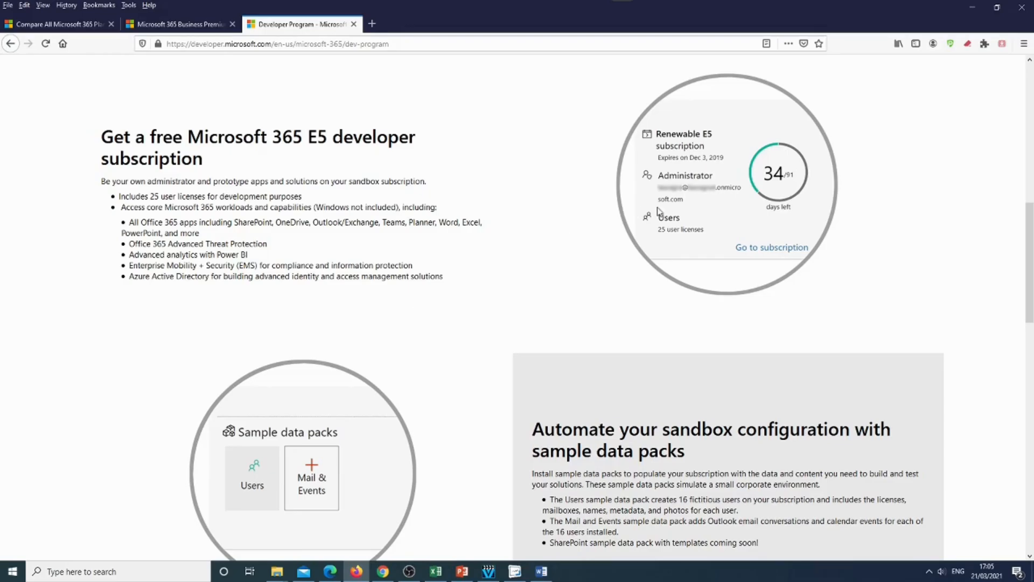
pyautogui.scroll(-3)
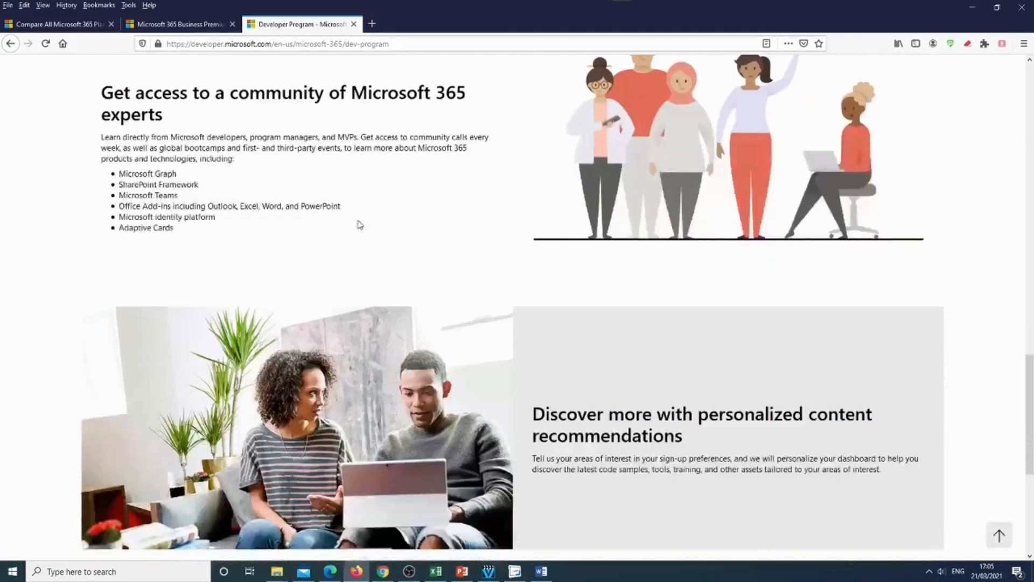
pyautogui.scroll(-3)
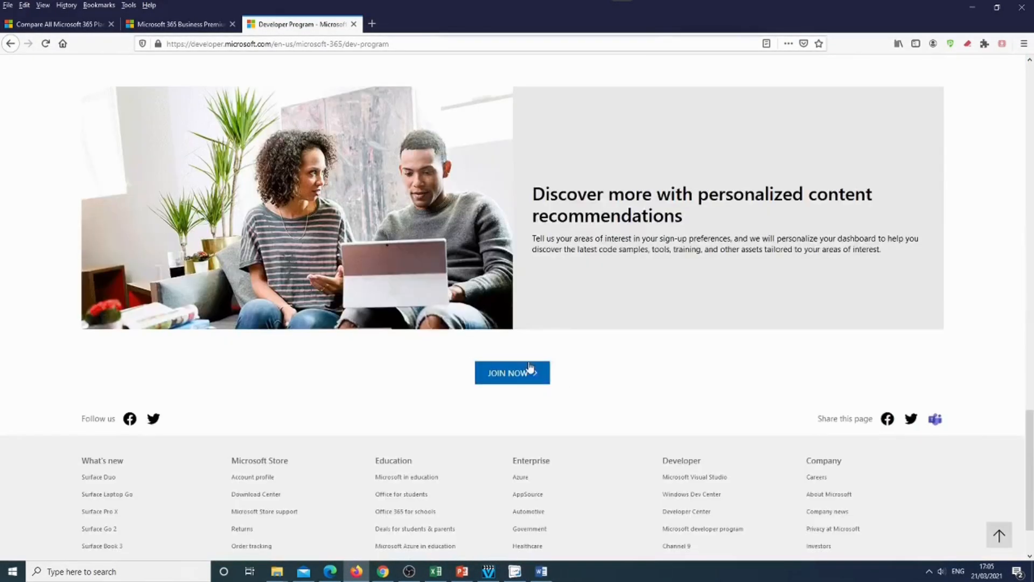
pyautogui.click(512, 373)
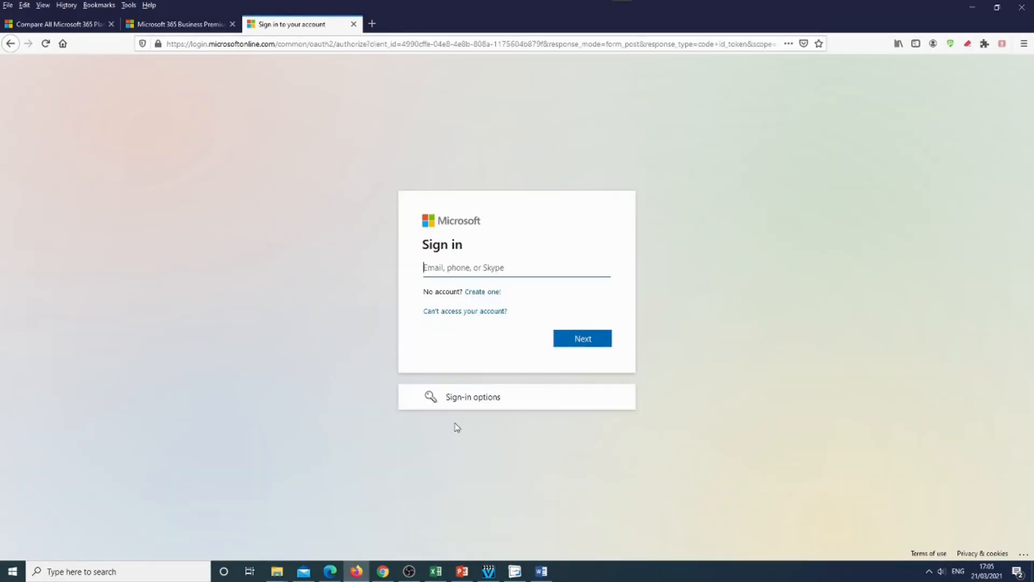
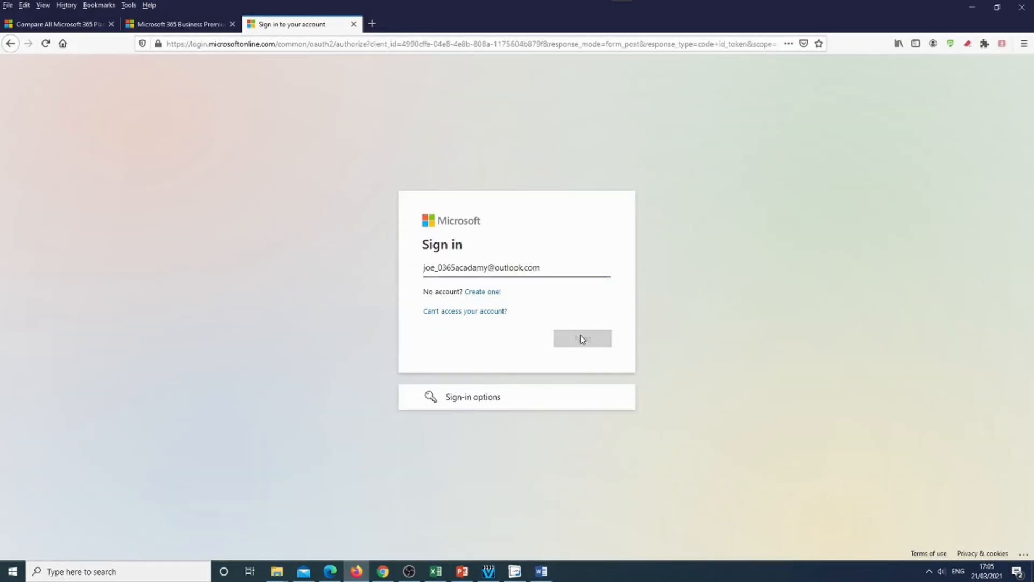
pyautogui.click(582, 338)
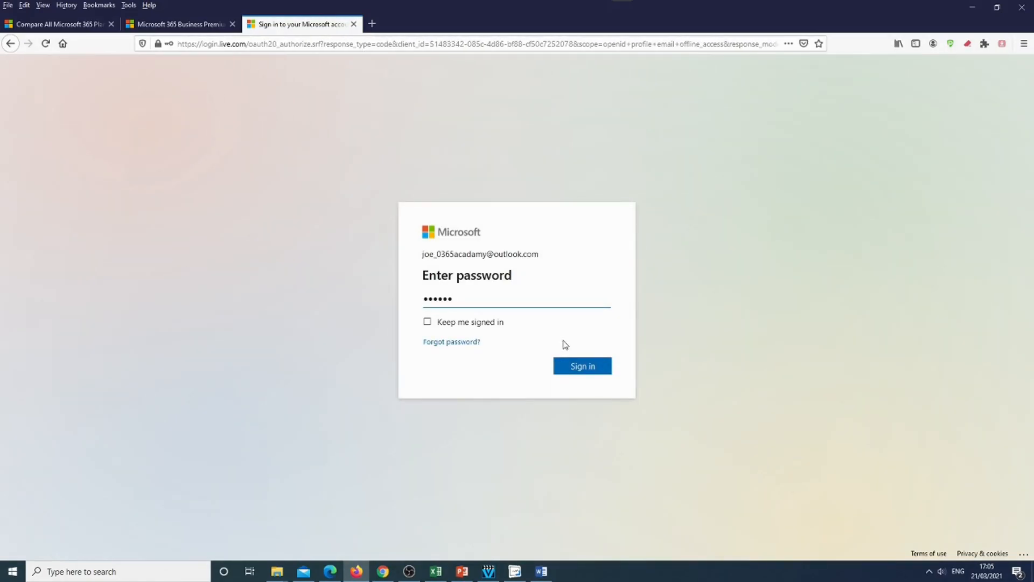
pyautogui.click(582, 367)
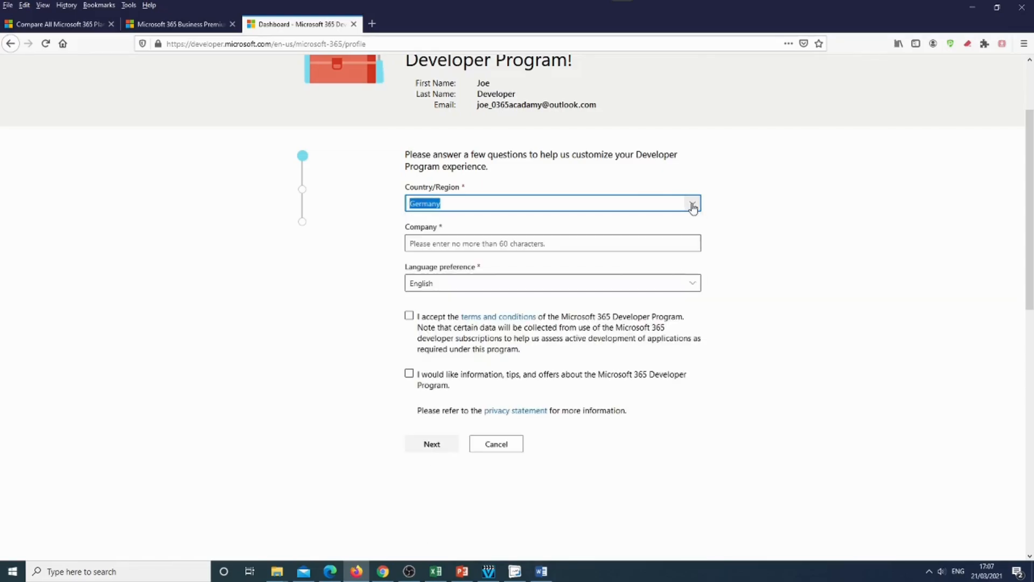
# Step: Fill in the profile with Germany, personal projects and Microsoft Teams interest, then save
pyautogui.click(552, 243)
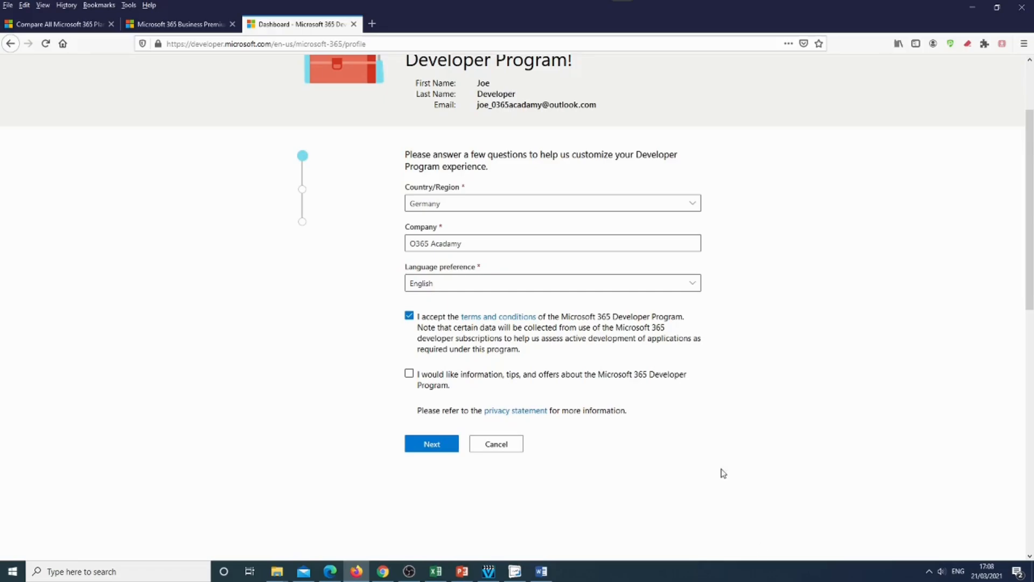
pyautogui.click(431, 444)
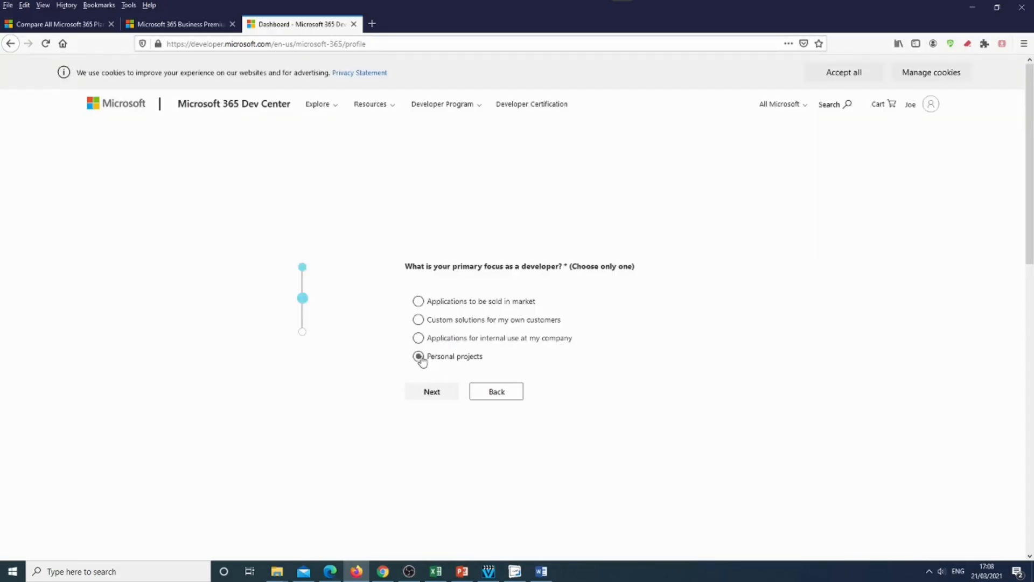
pyautogui.click(431, 391)
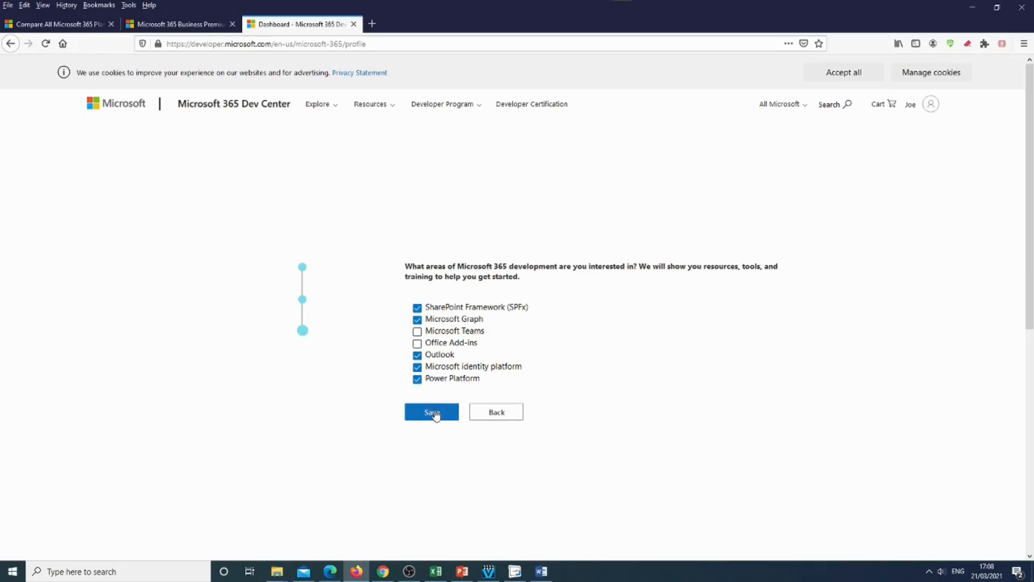
pyautogui.click(432, 412)
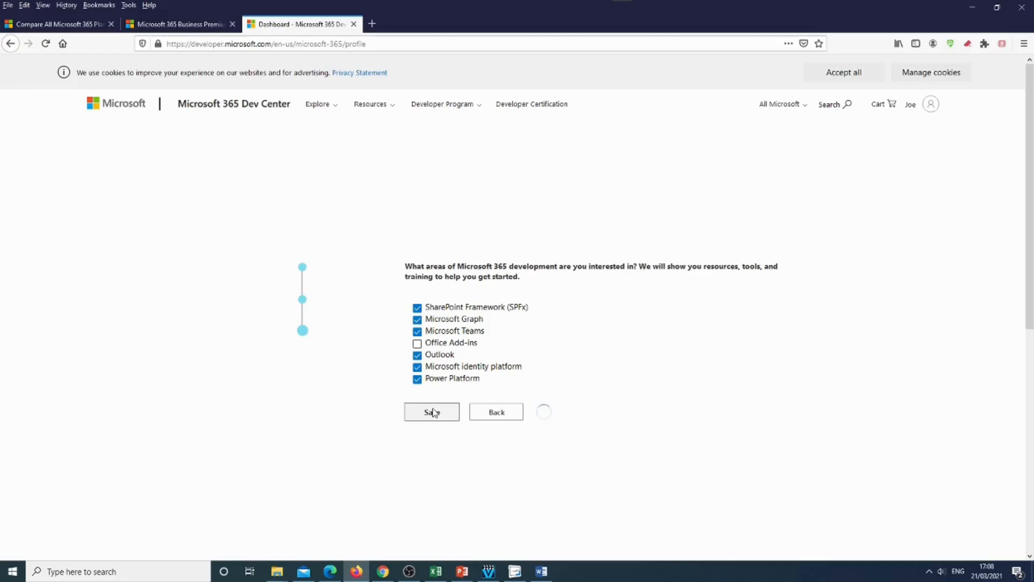
pyautogui.click(431, 412)
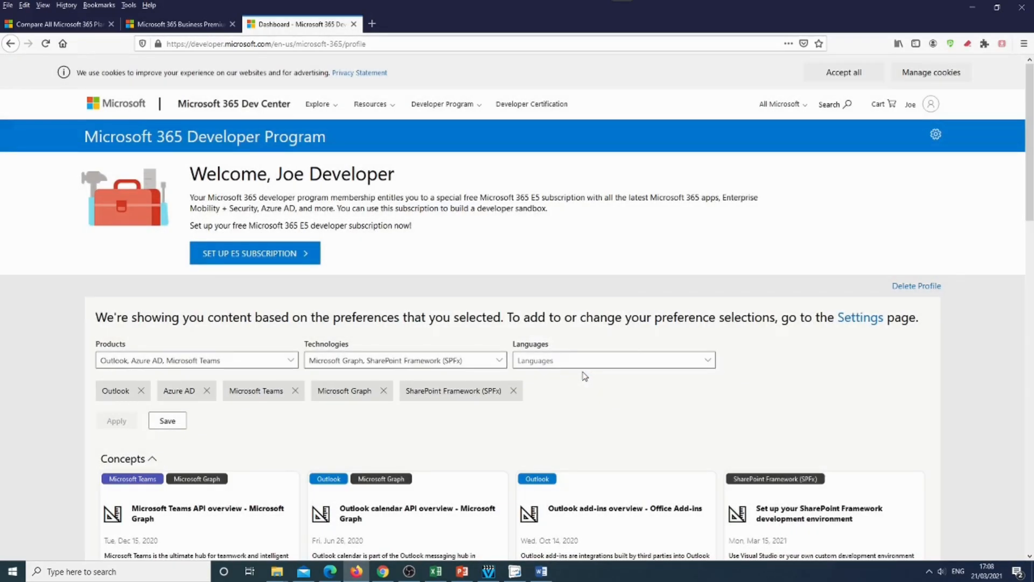
# Step: Scroll the welcome dashboard and launch the E5 developer subscription setup form
pyautogui.scroll(-3)
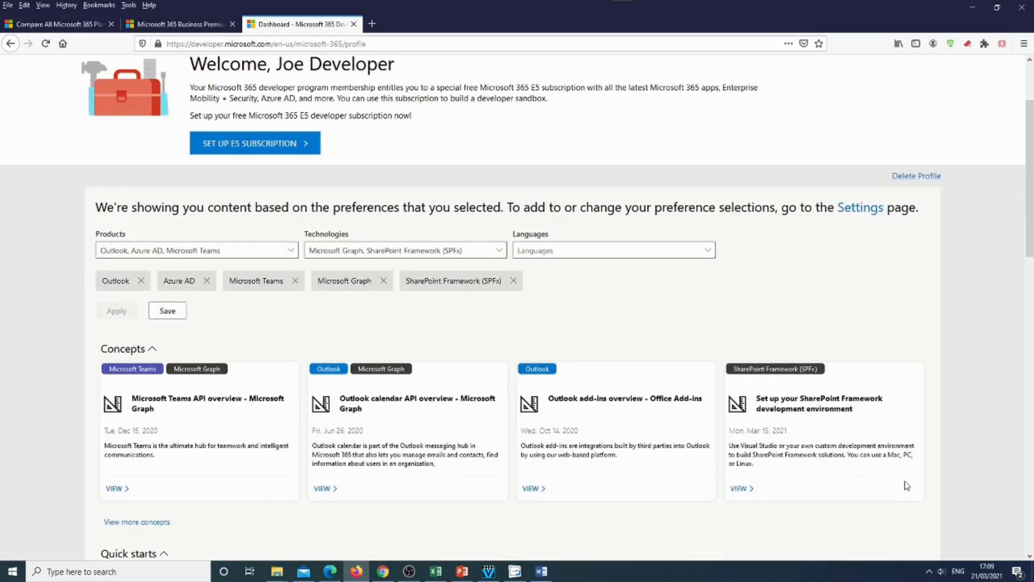
pyautogui.scroll(-3)
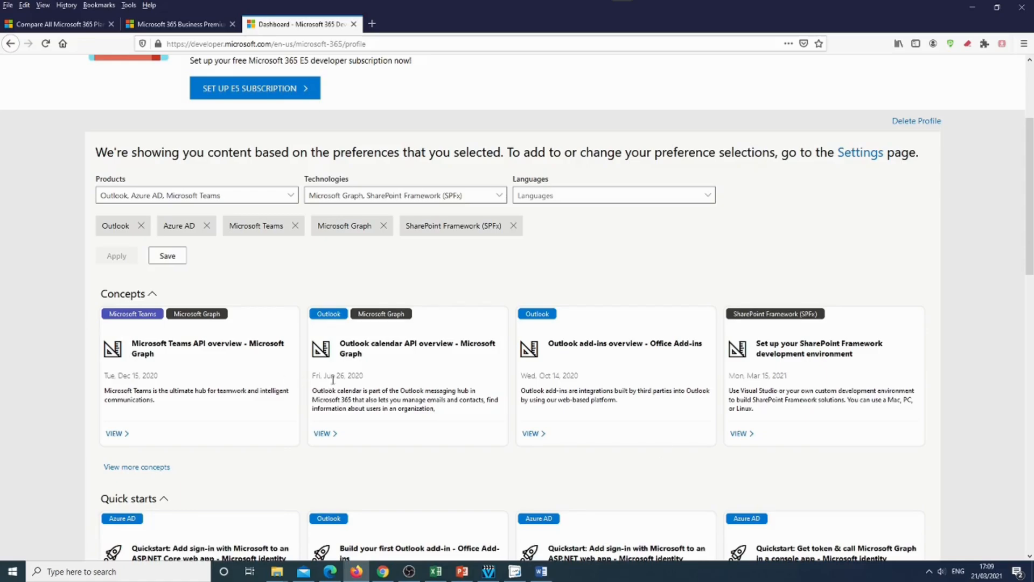
pyautogui.scroll(3)
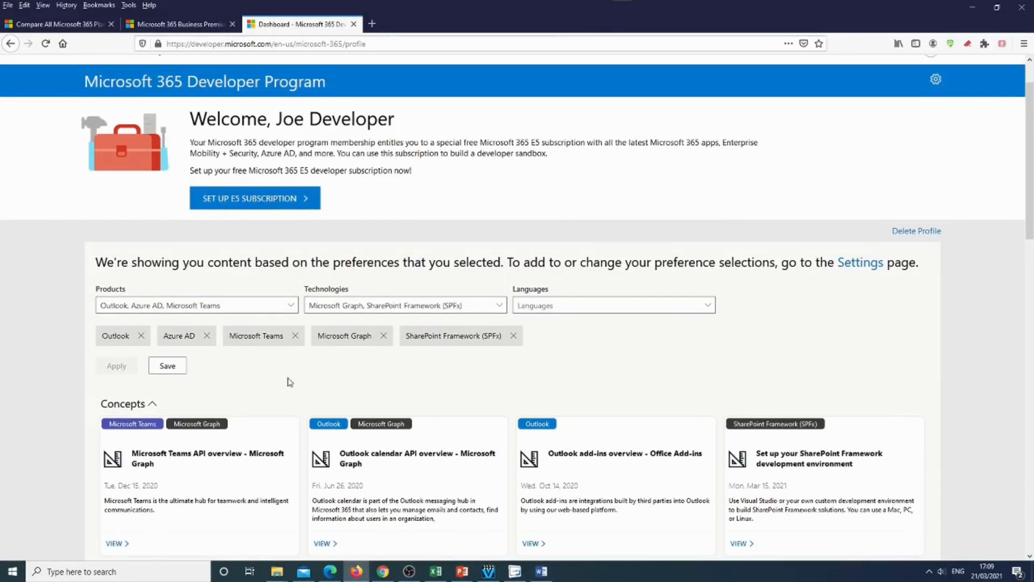
pyautogui.click(253, 197)
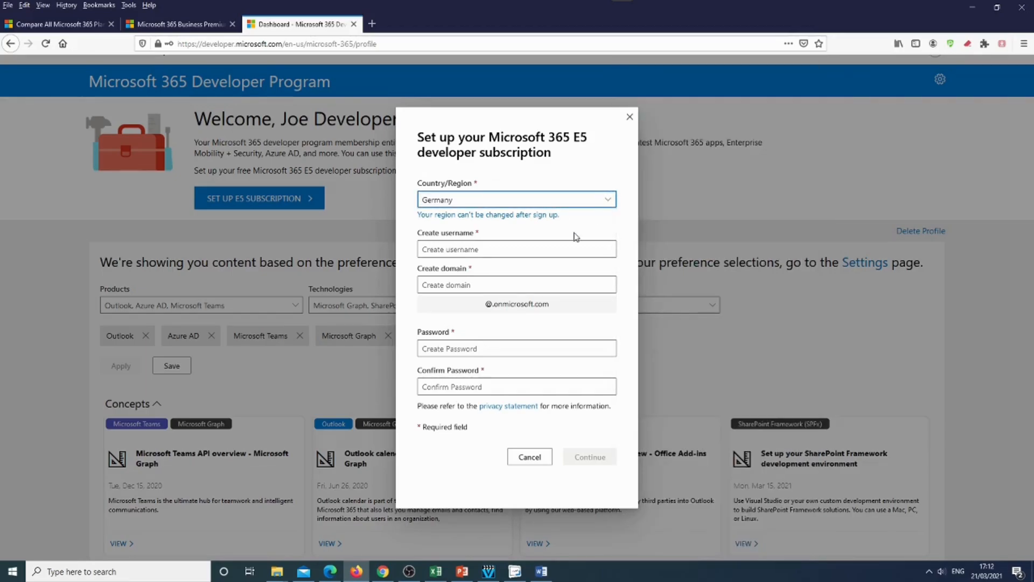
pyautogui.click(588, 456)
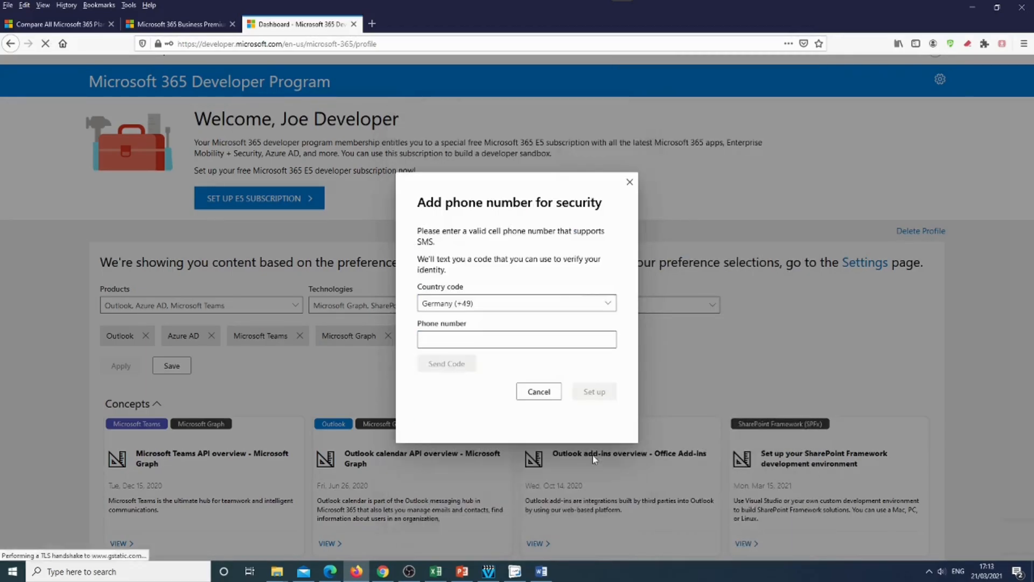
pyautogui.click(446, 359)
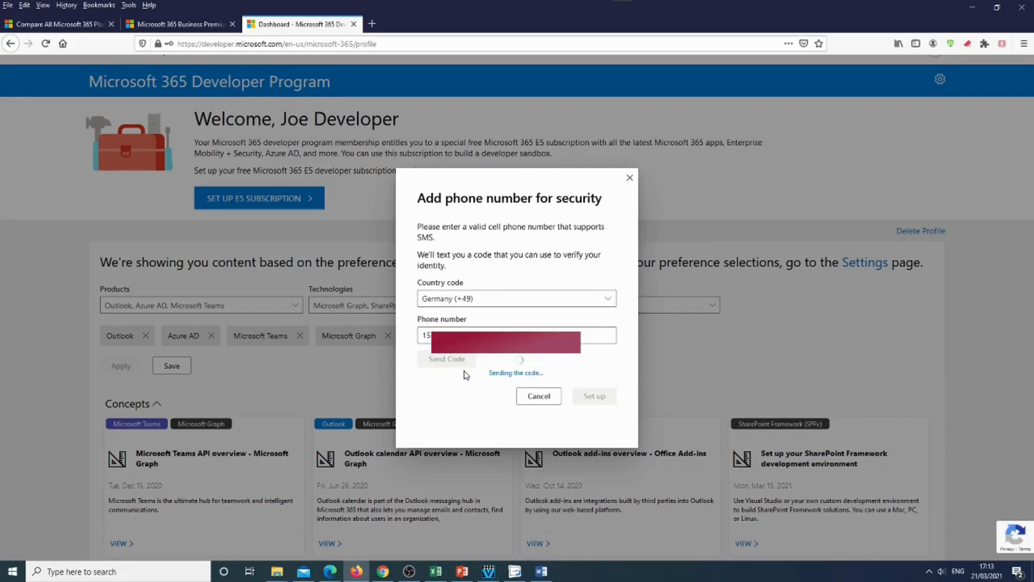
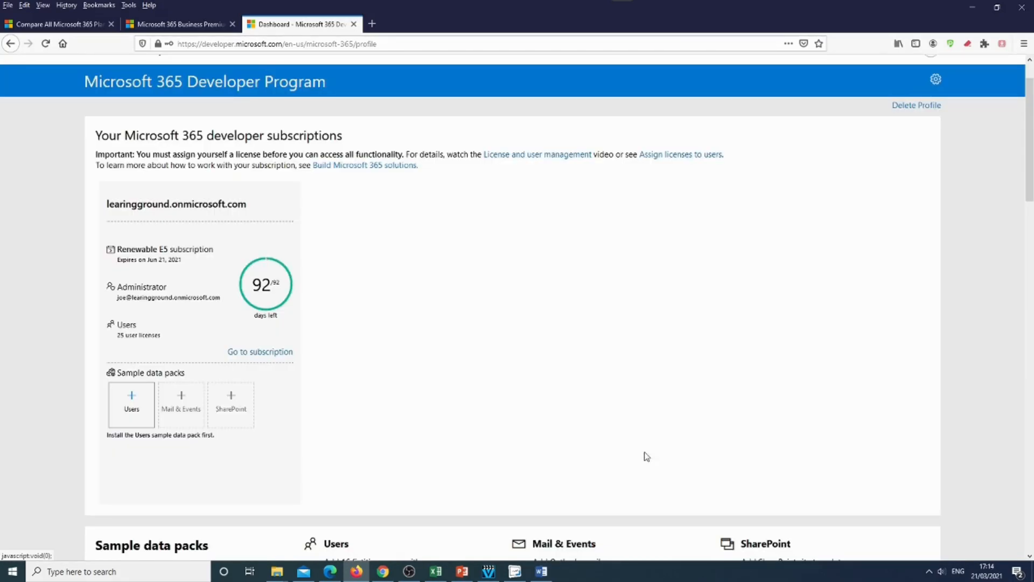
pyautogui.moveTo(133, 430)
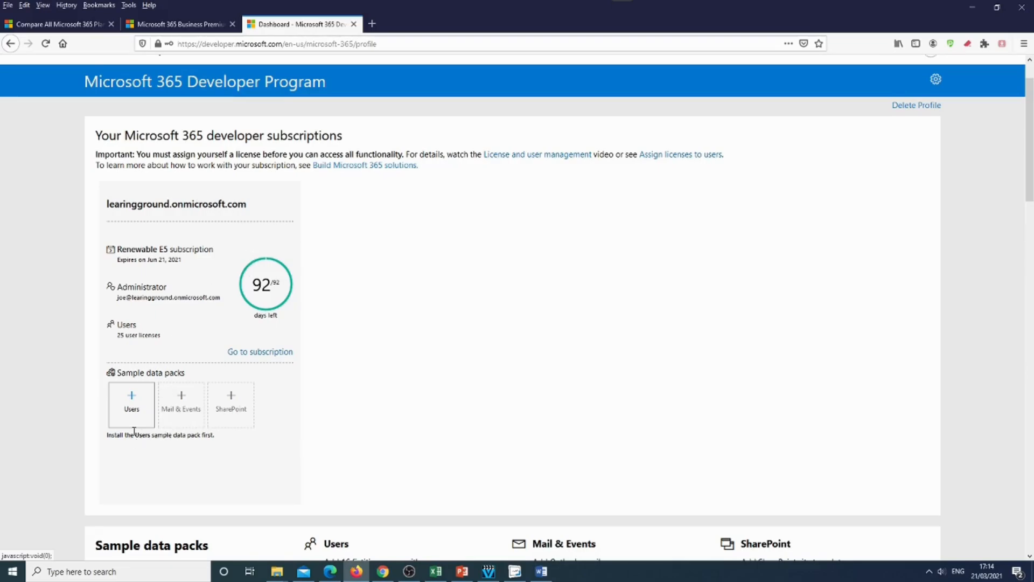
# Step: Choose the Users sample pack, sign in with the copied admin ID, and grant permissions
pyautogui.click(131, 403)
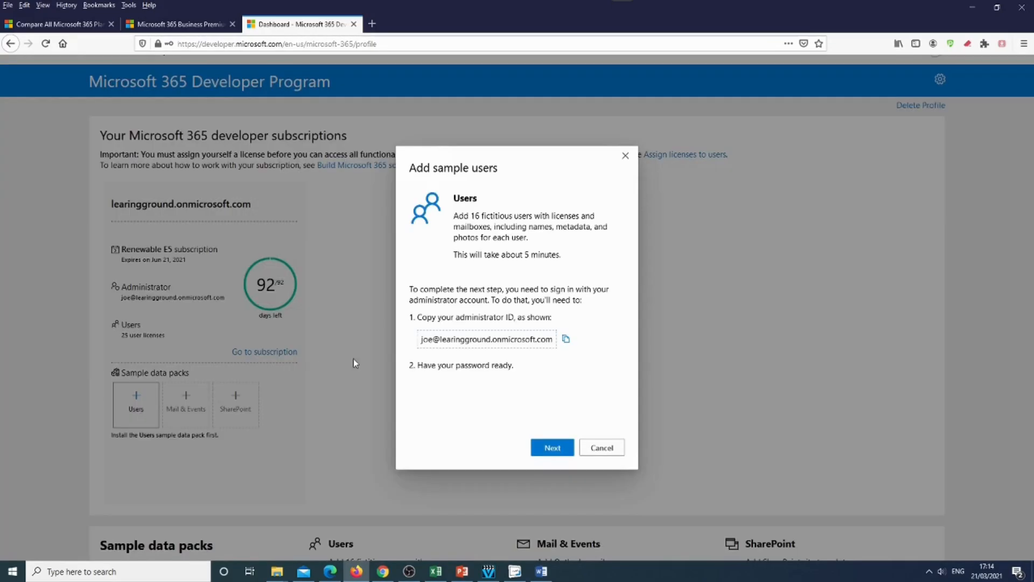
pyautogui.click(565, 338)
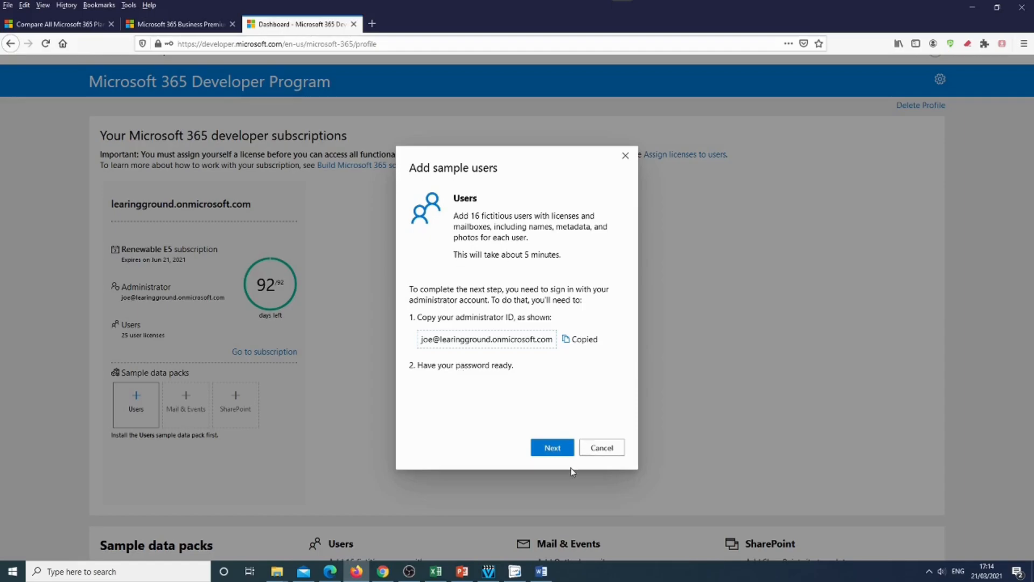
pyautogui.click(553, 447)
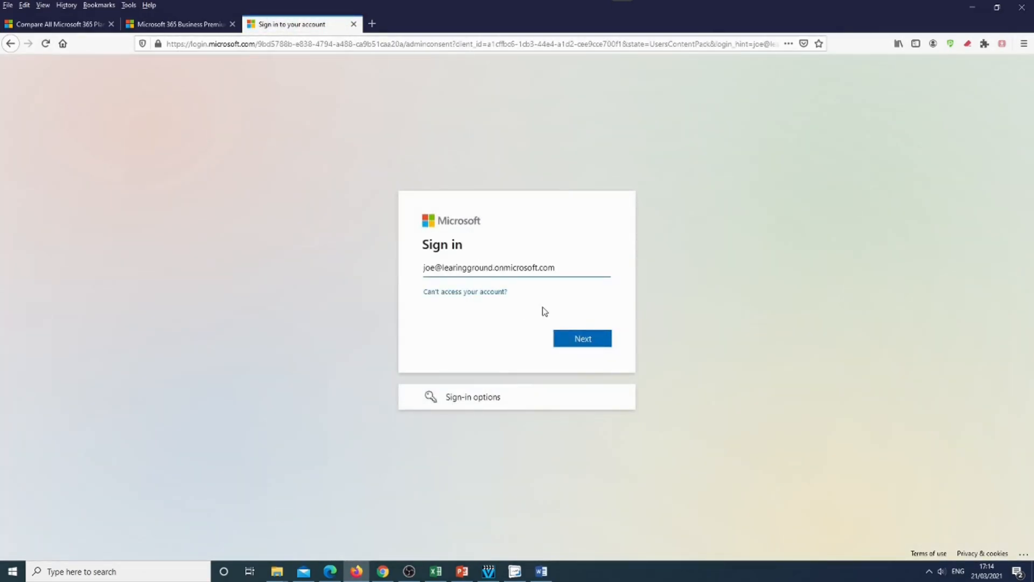
pyautogui.click(582, 339)
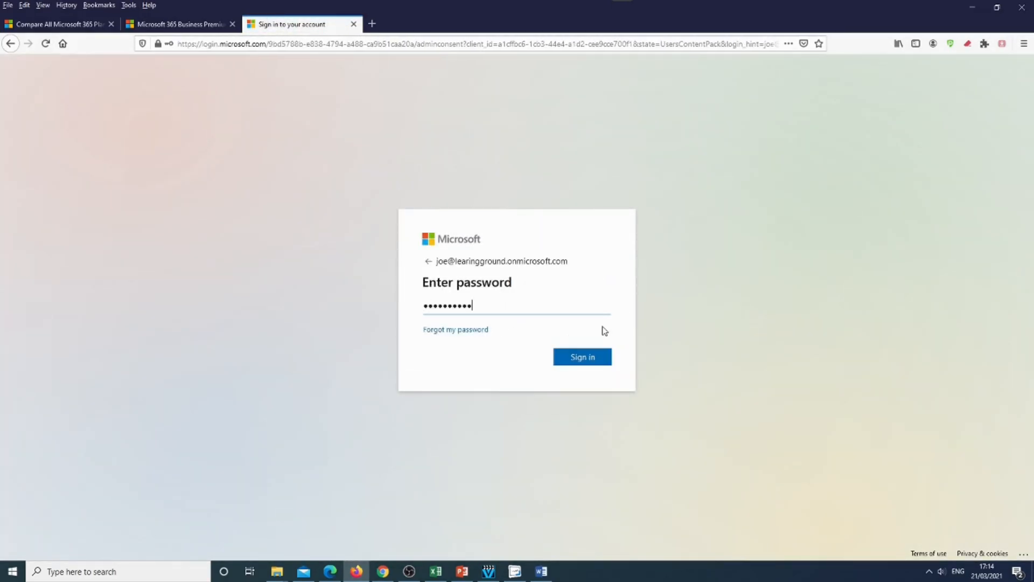
pyautogui.click(582, 357)
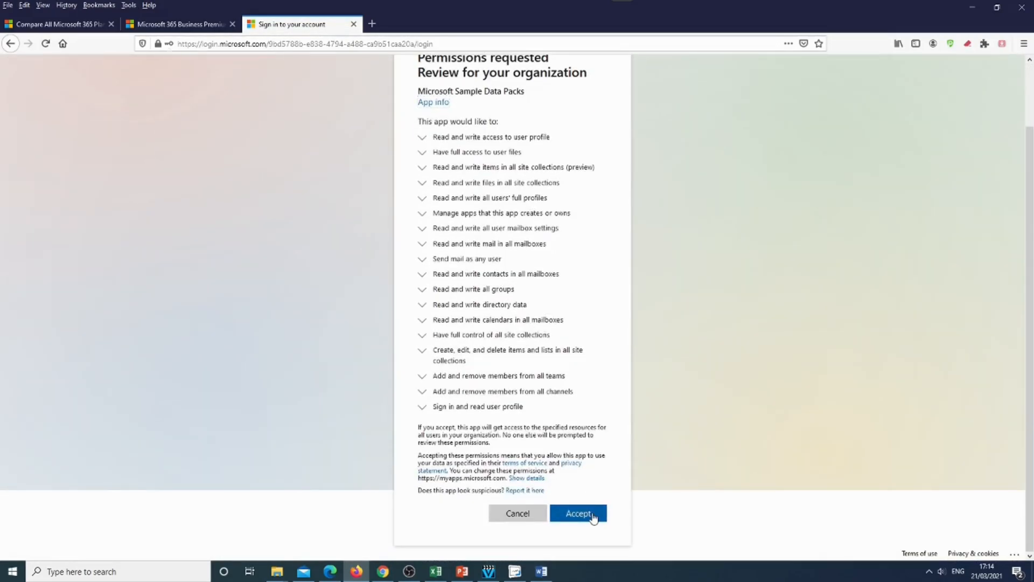
pyautogui.click(579, 513)
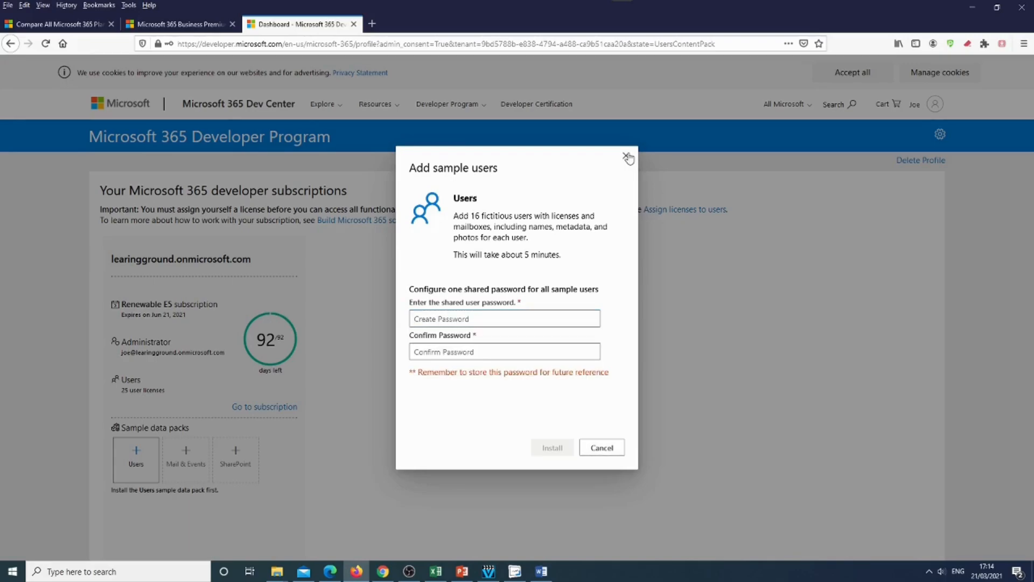
# Step: Enter the shared sample-user password and install the sample users
pyautogui.click(503, 319)
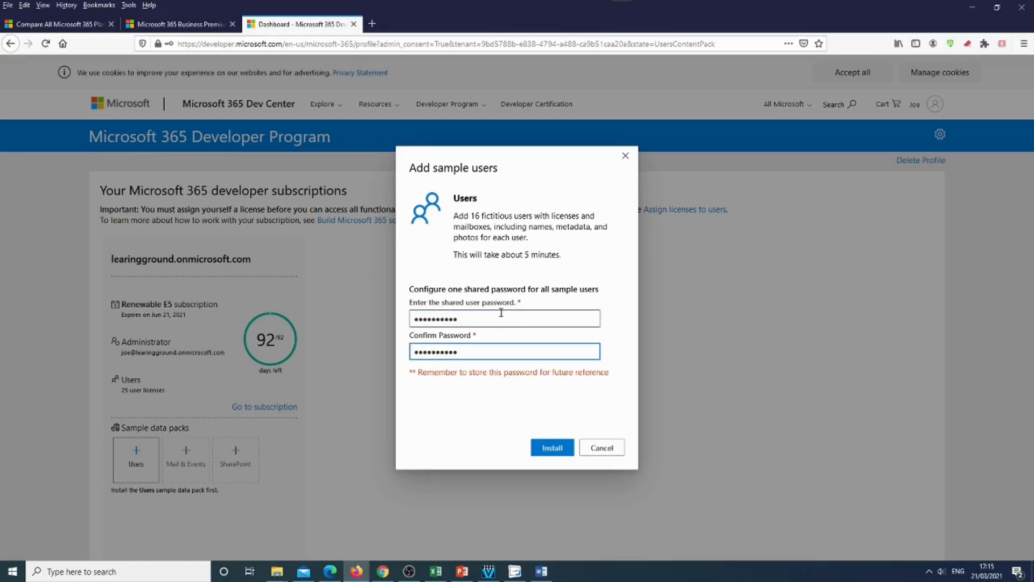
pyautogui.click(551, 447)
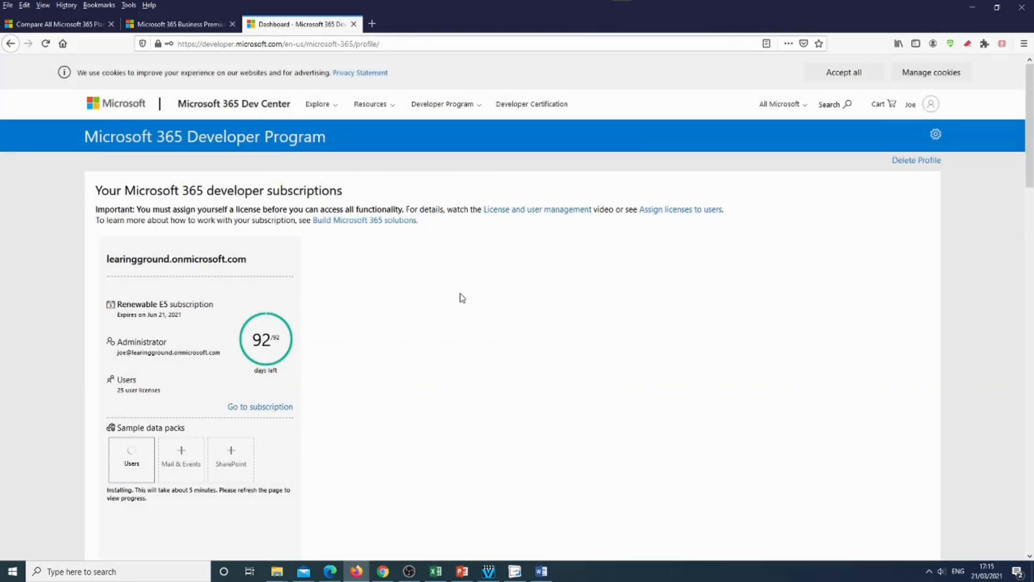
pyautogui.scroll(-3)
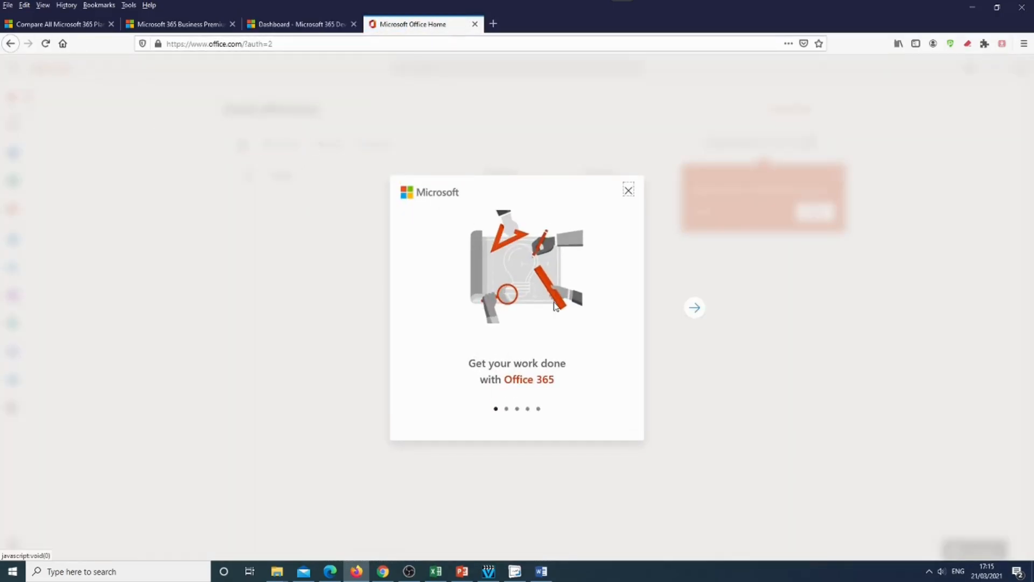
# Step: Skip the Office 365 welcome carousel and choose Admin from the app launcher
pyautogui.click(694, 307)
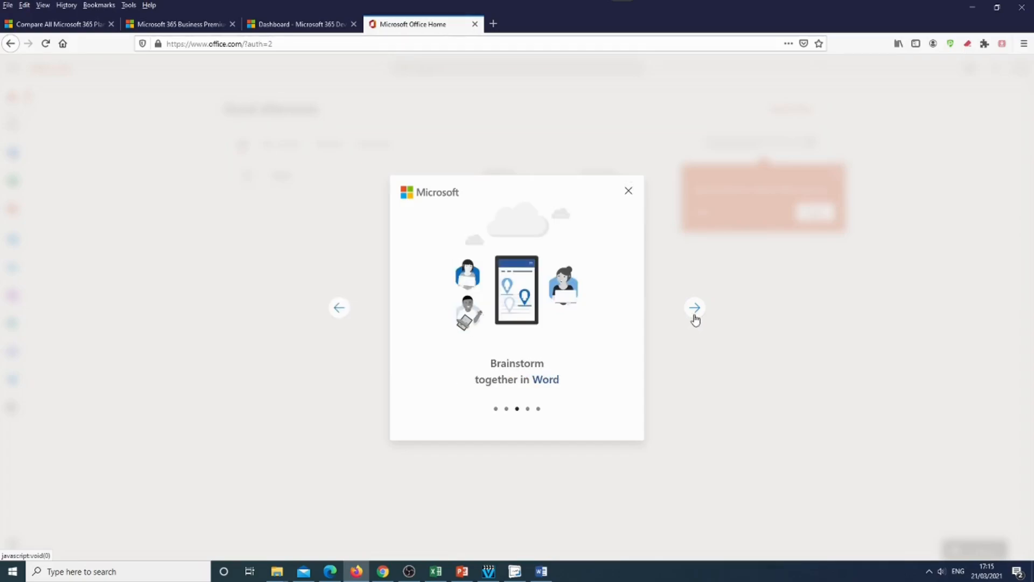
pyautogui.click(627, 190)
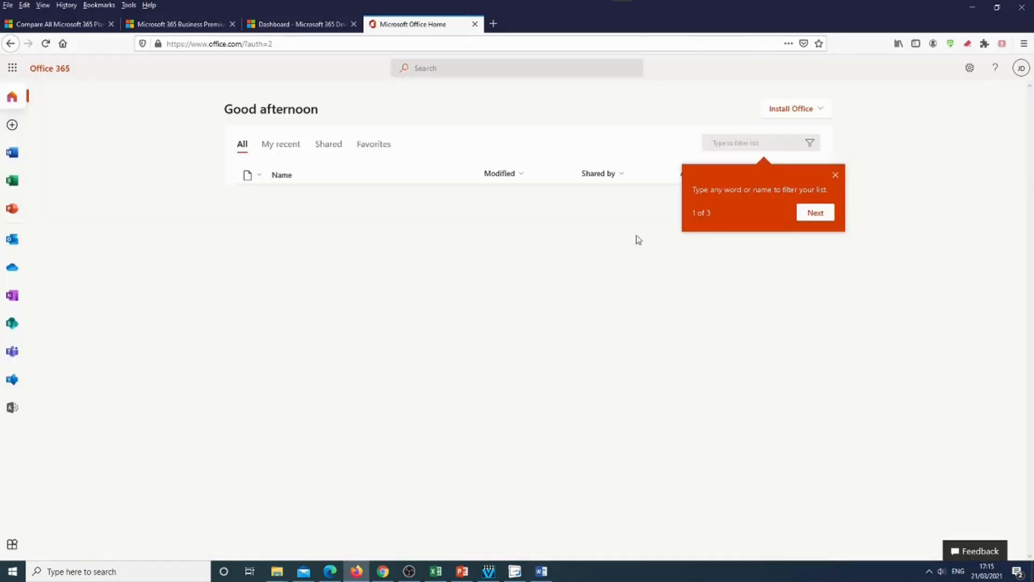
pyautogui.click(834, 174)
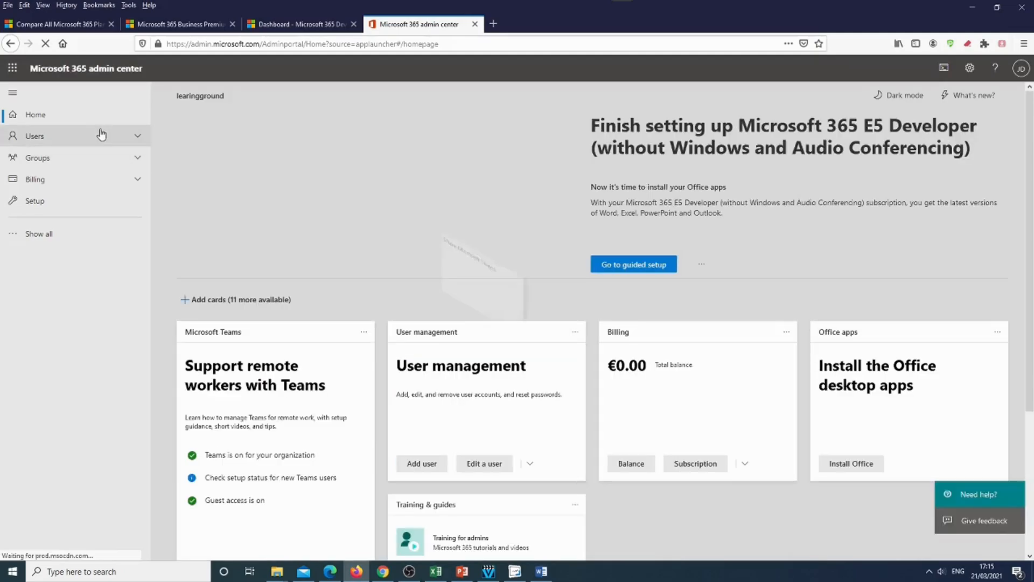
# Step: Expand Show all in the admin navigation and launch SharePoint under Admin centers
pyautogui.click(12, 67)
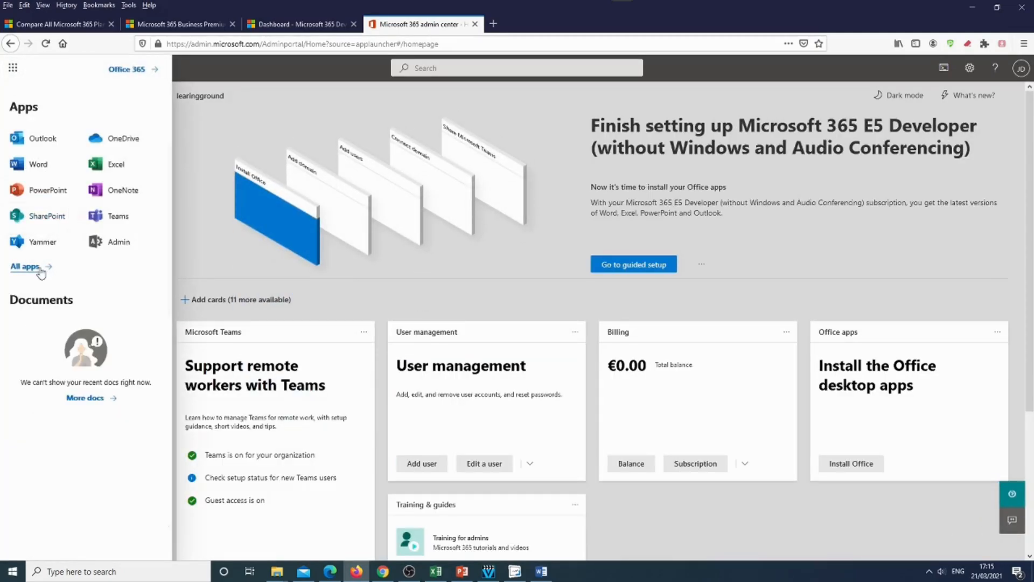
pyautogui.click(24, 267)
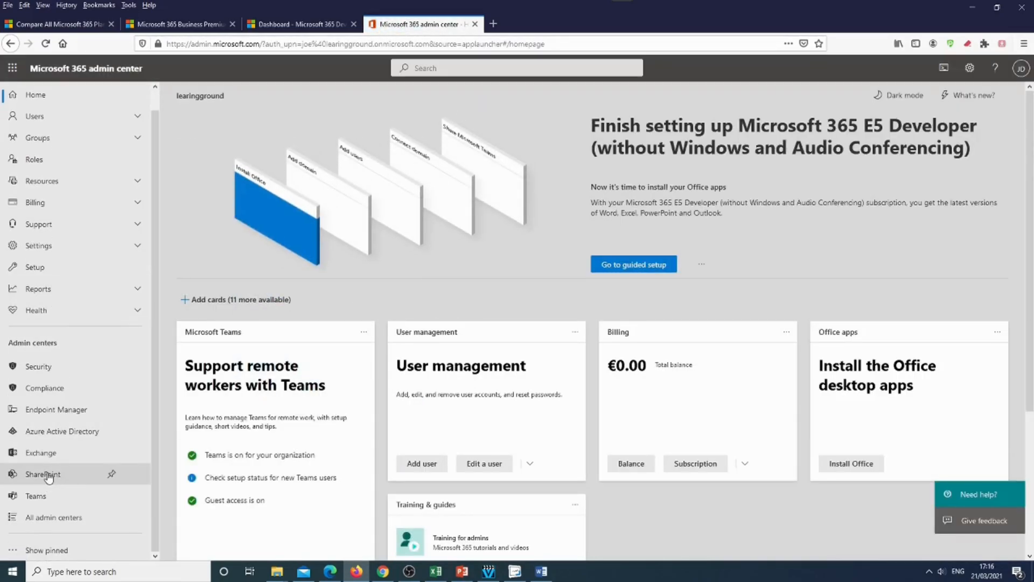
pyautogui.click(42, 474)
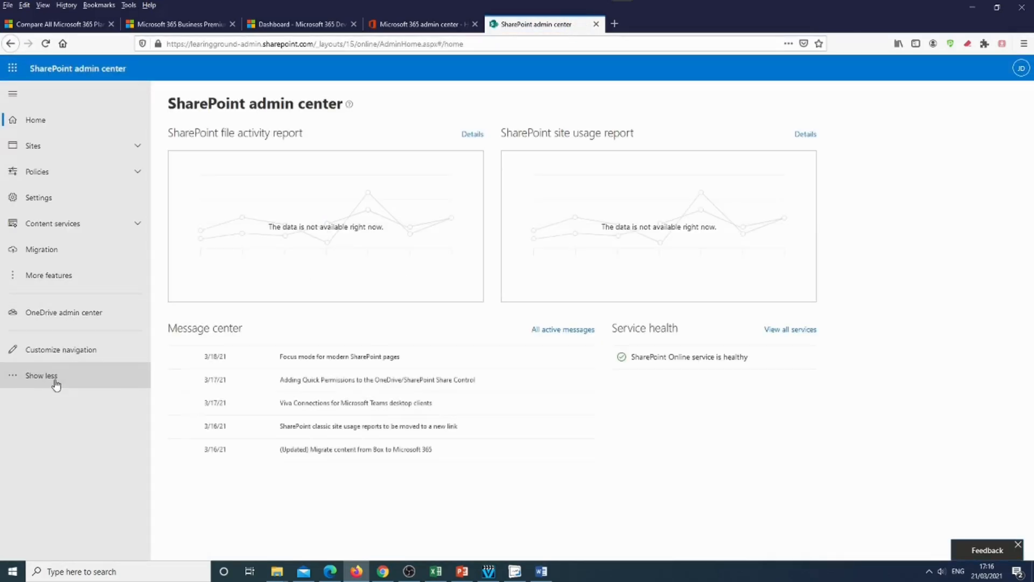
# Step: Browse SharePoint's active sites and the Communication site, then return to the admin center
pyautogui.click(32, 145)
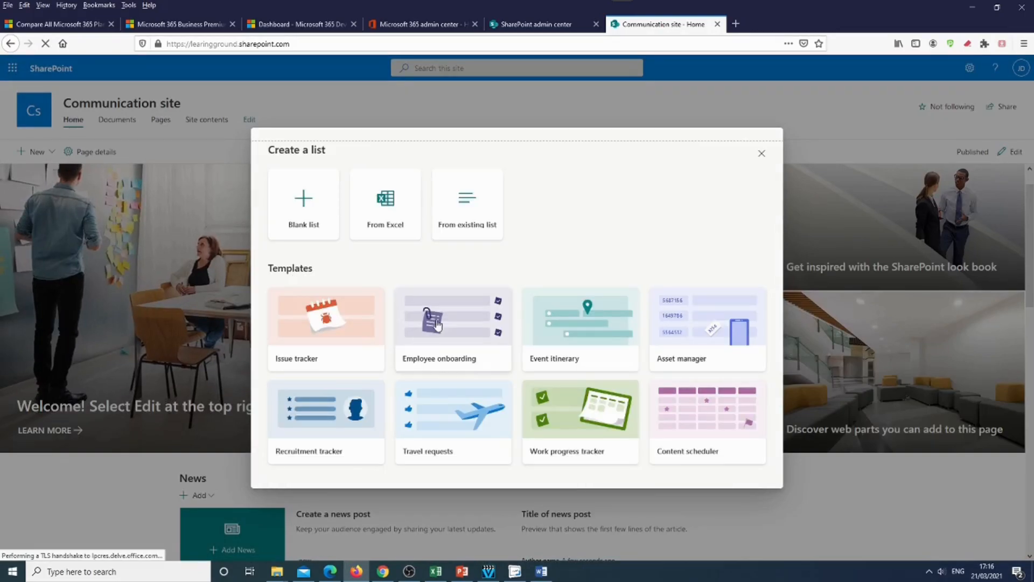
pyautogui.click(534, 23)
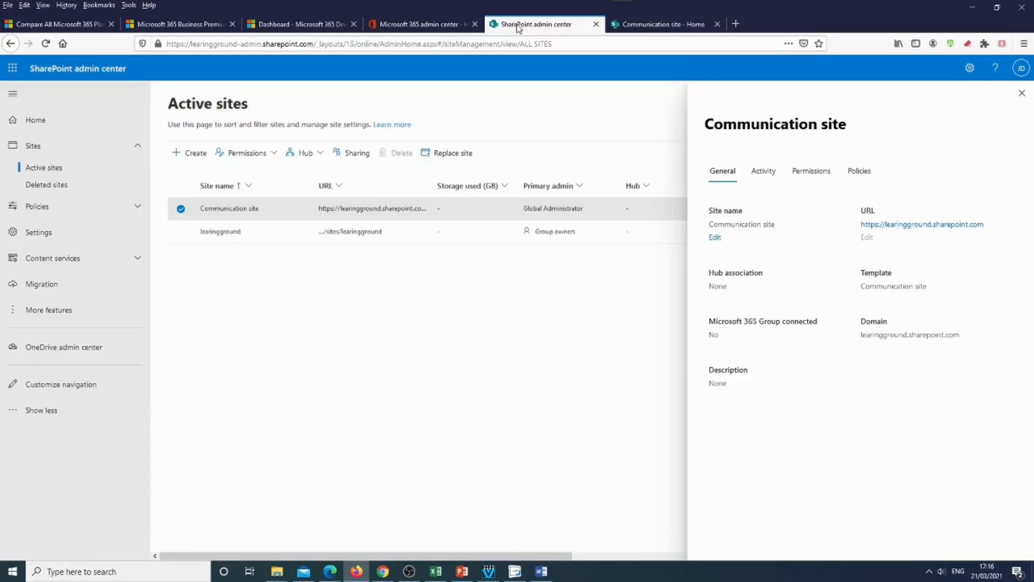
pyautogui.click(420, 25)
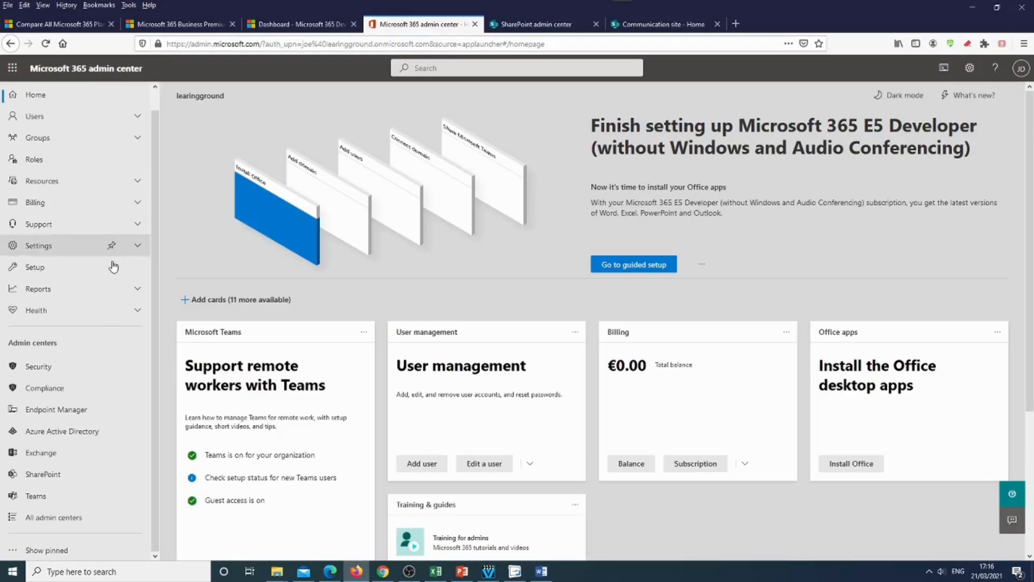
pyautogui.moveTo(36, 495)
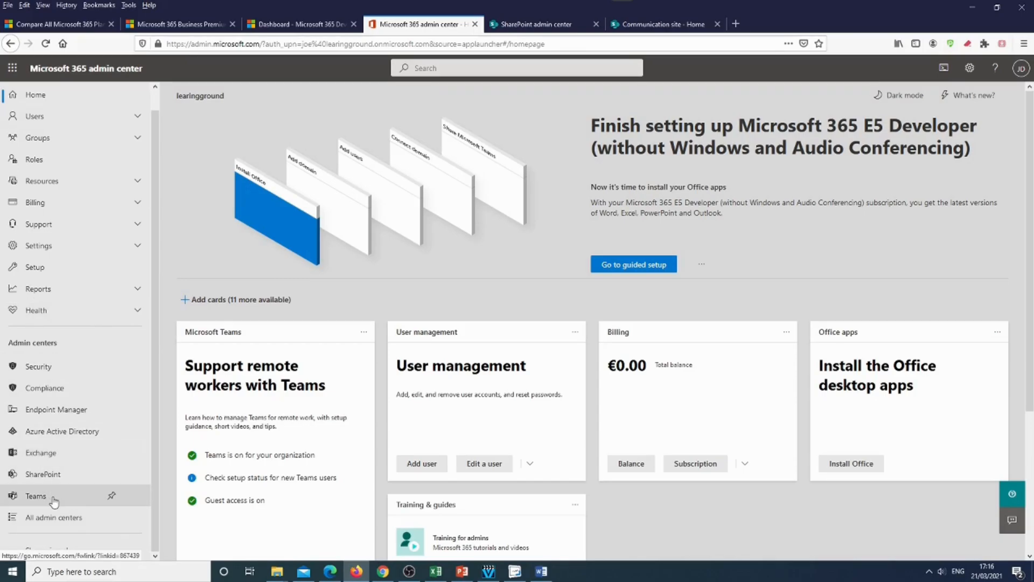
# Step: View the compliance center's Information protection sensitivity labels and continue to the Azure portal
pyautogui.click(45, 388)
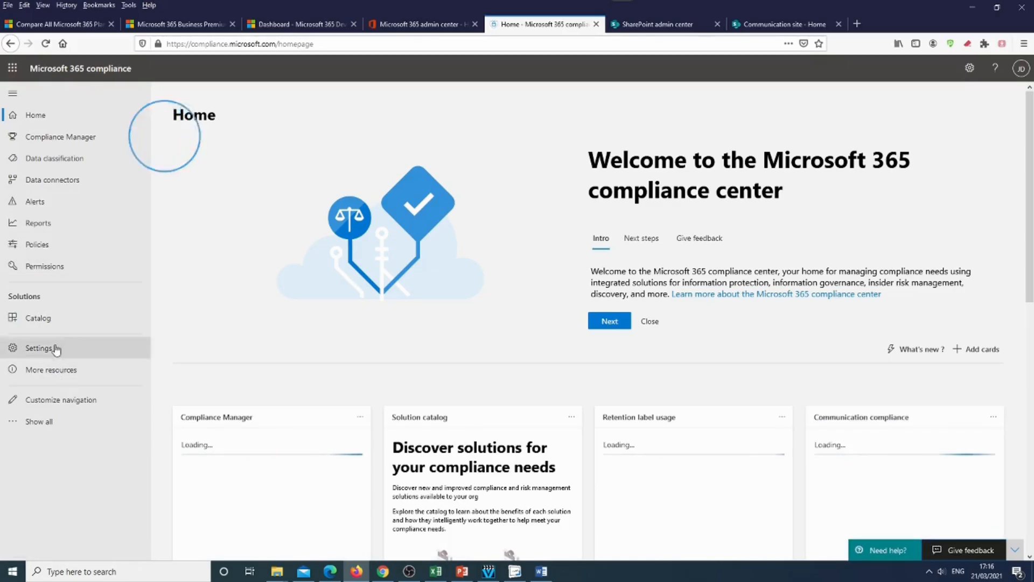
pyautogui.moveTo(36, 114)
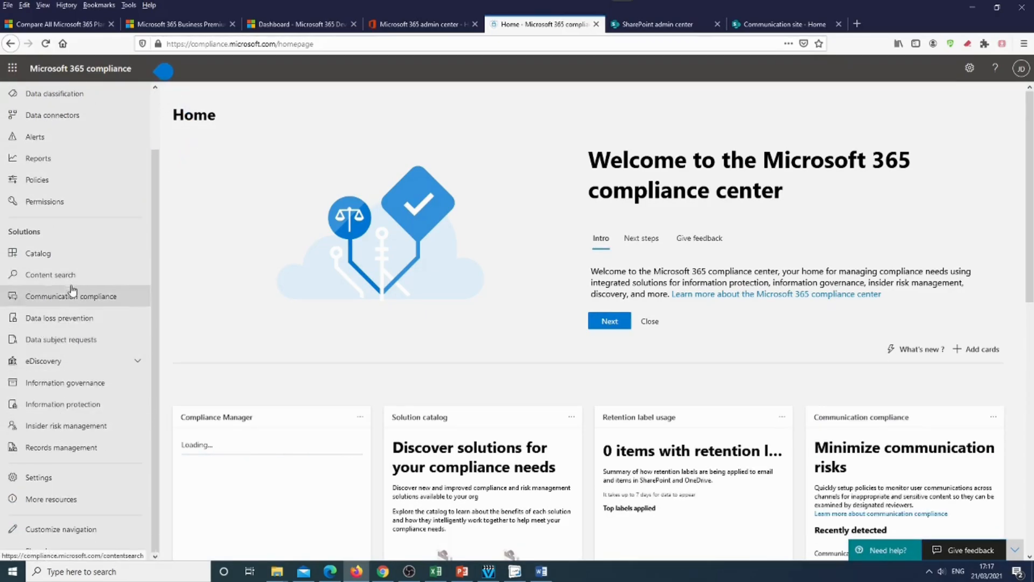
pyautogui.click(62, 404)
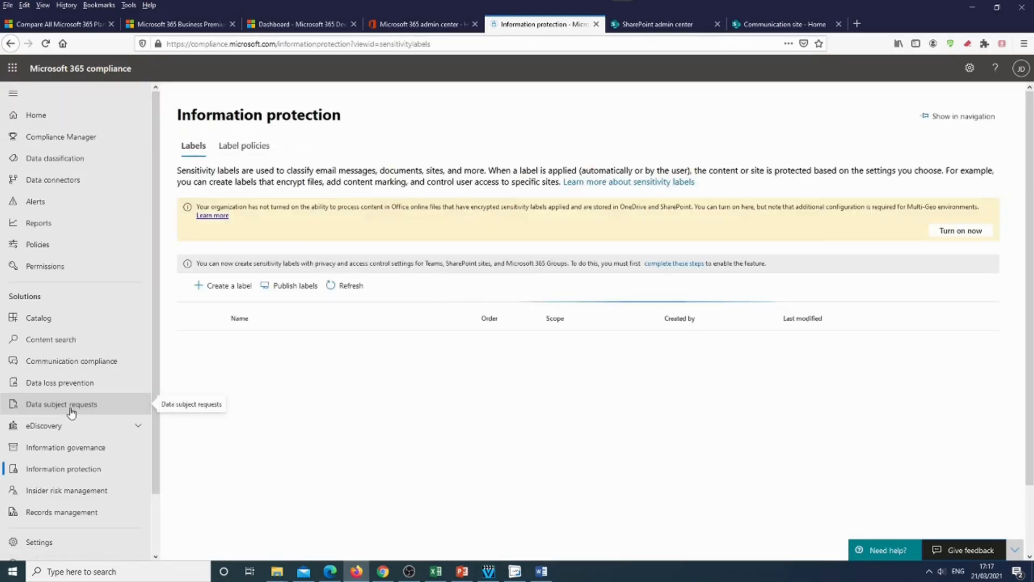
pyautogui.scroll(-3)
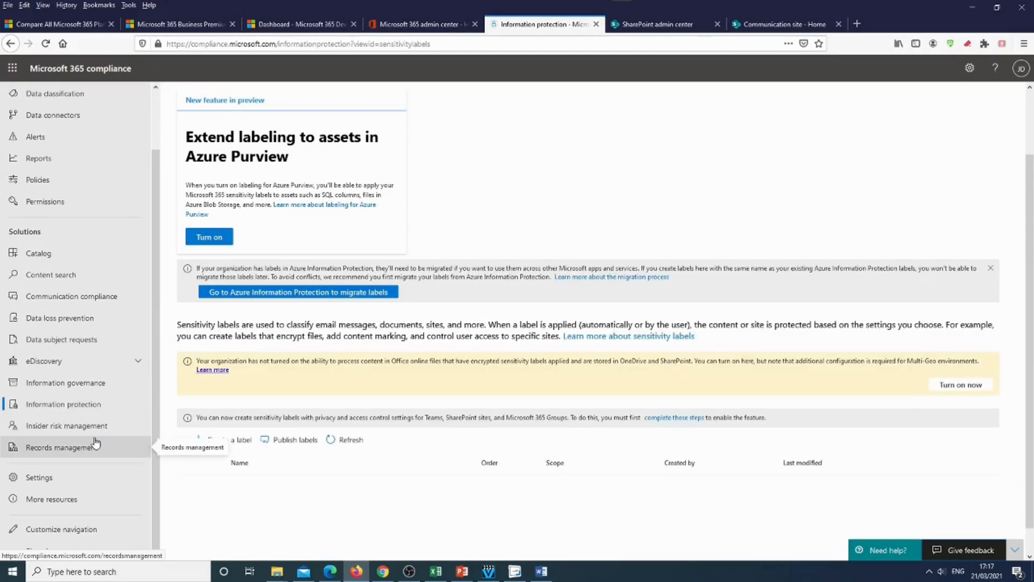
pyautogui.click(58, 318)
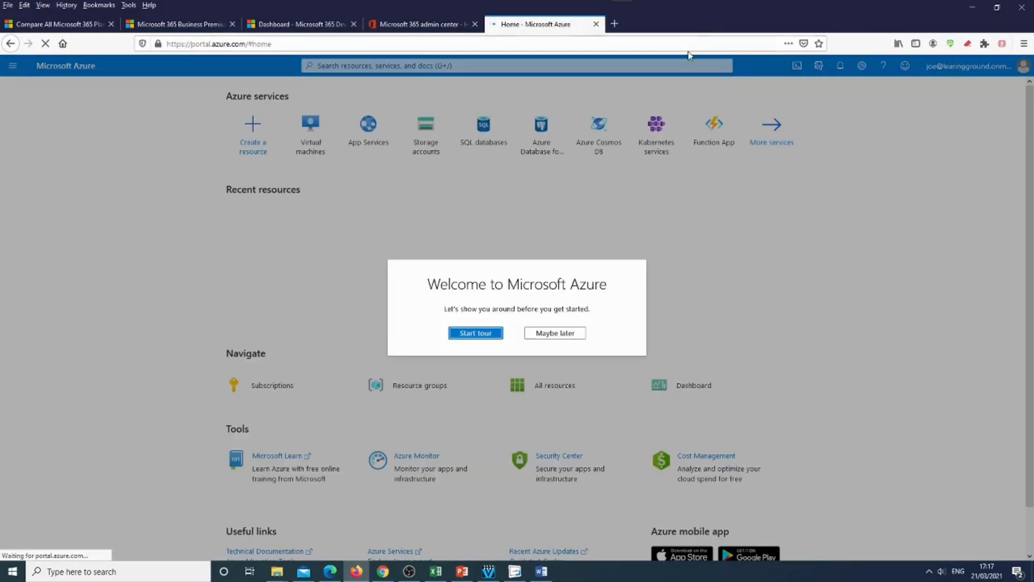
# Step: Skip the Azure welcome tour and open Azure Active Directory's all-users list
pyautogui.click(554, 332)
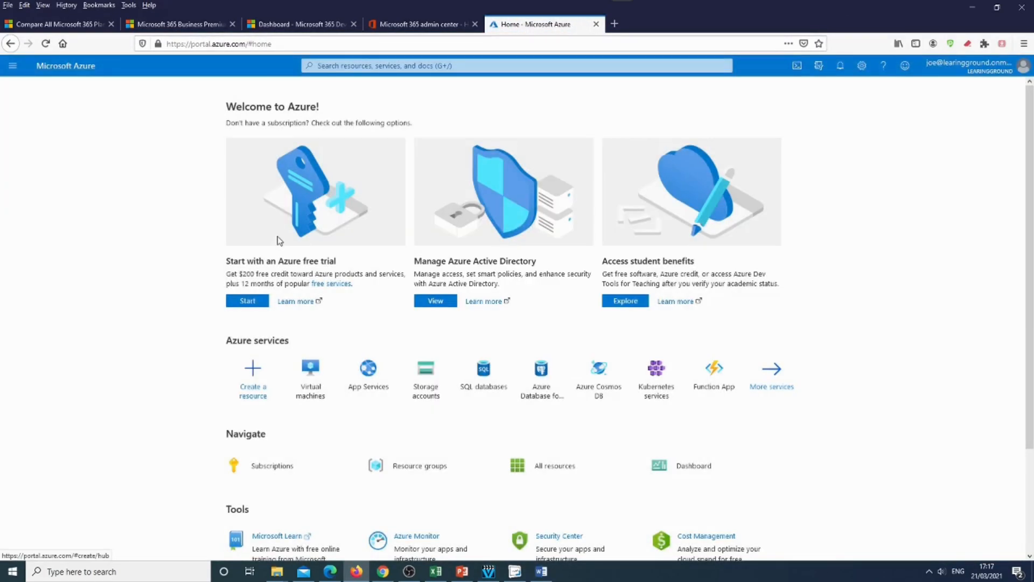
pyautogui.click(11, 65)
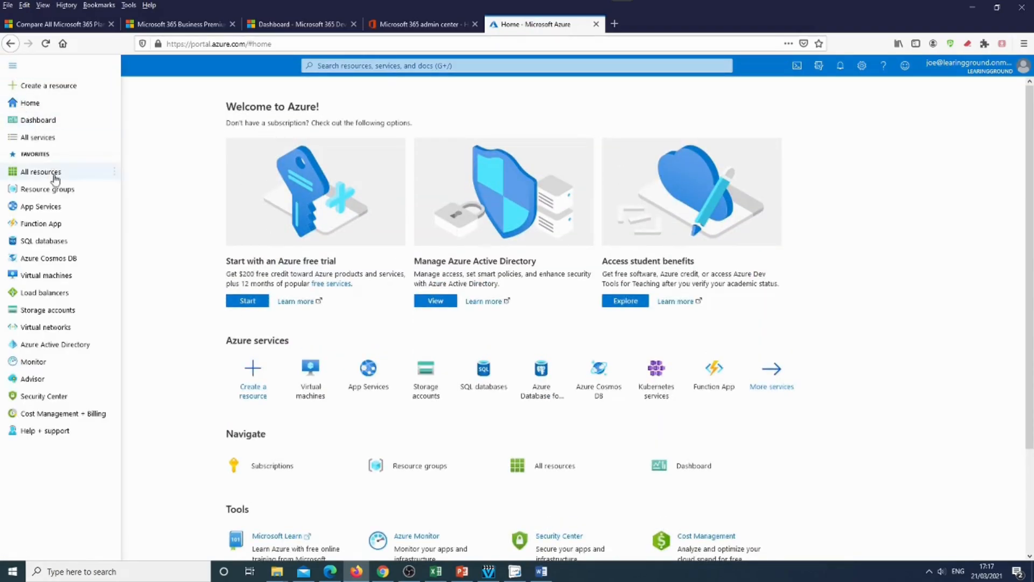
pyautogui.click(11, 65)
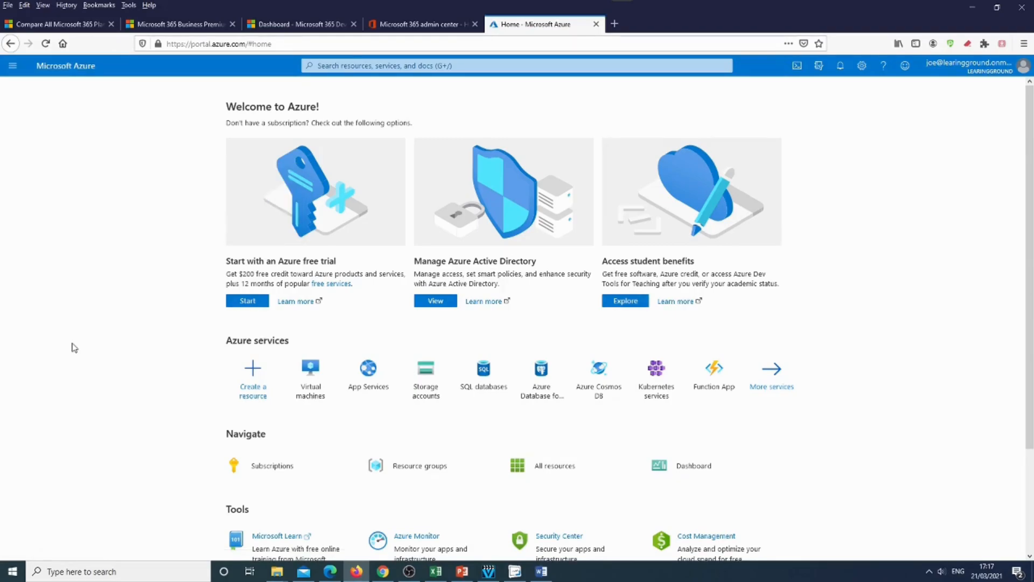
pyautogui.click(434, 301)
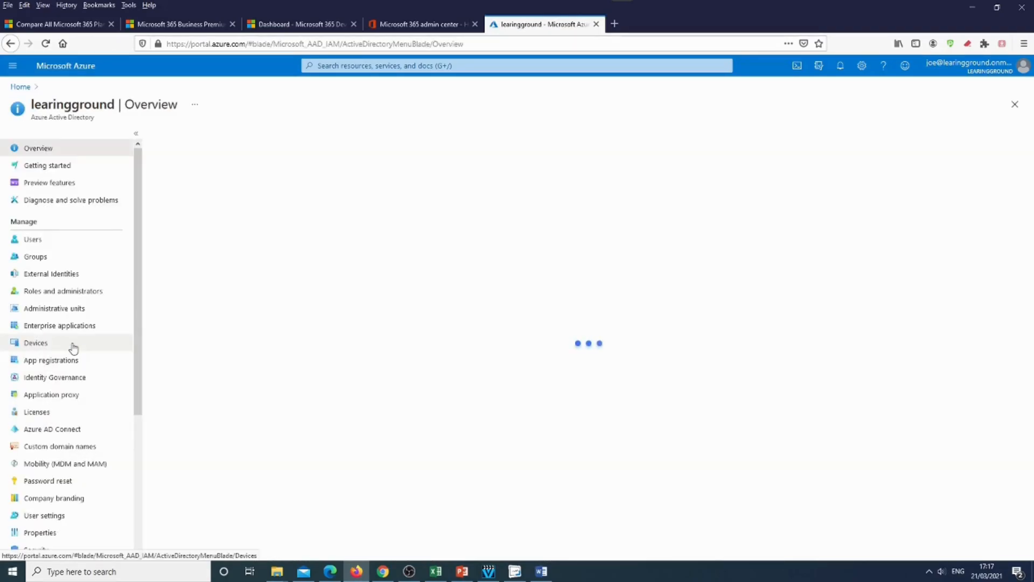
pyautogui.click(32, 239)
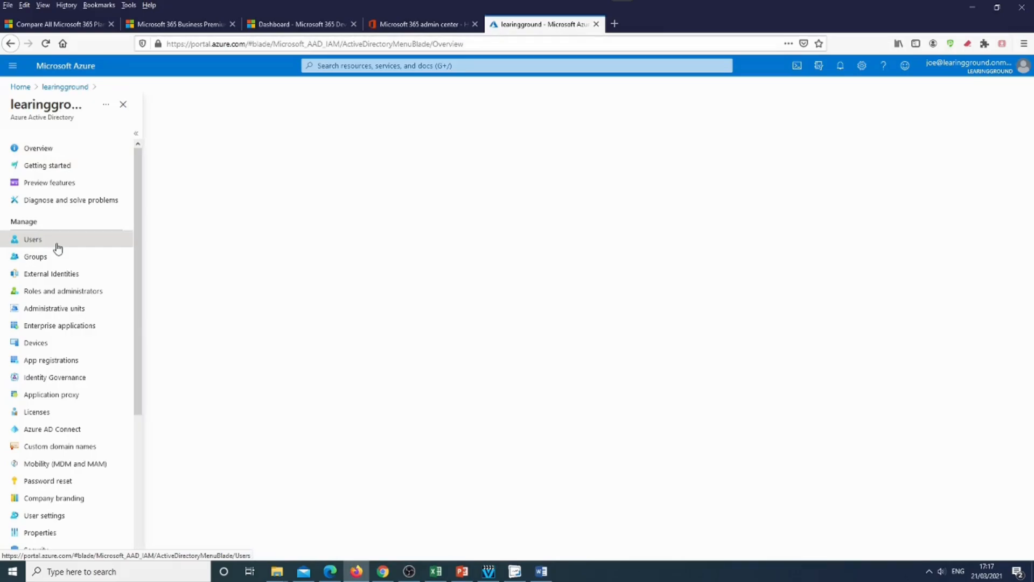
pyautogui.click(32, 239)
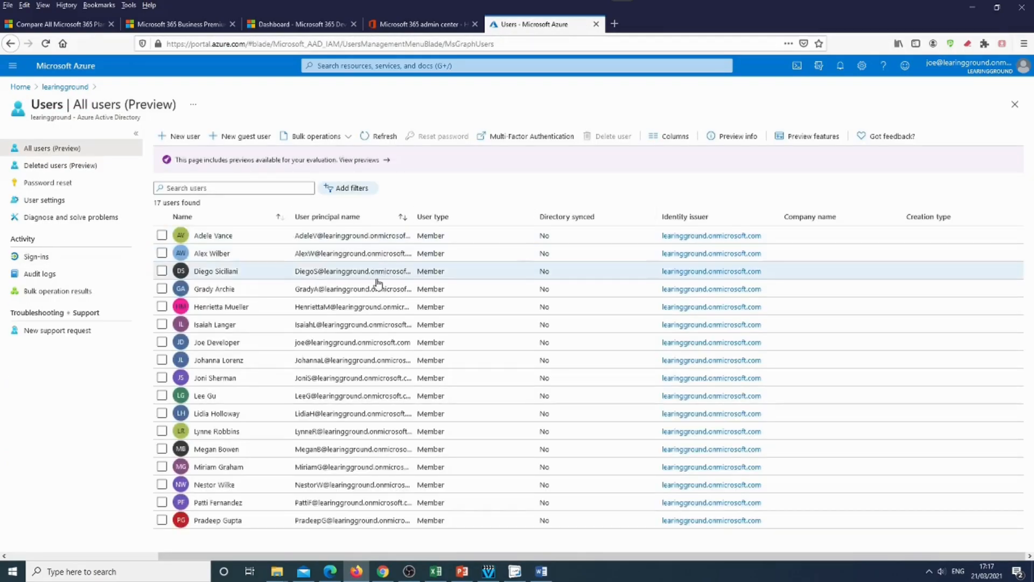
pyautogui.click(422, 23)
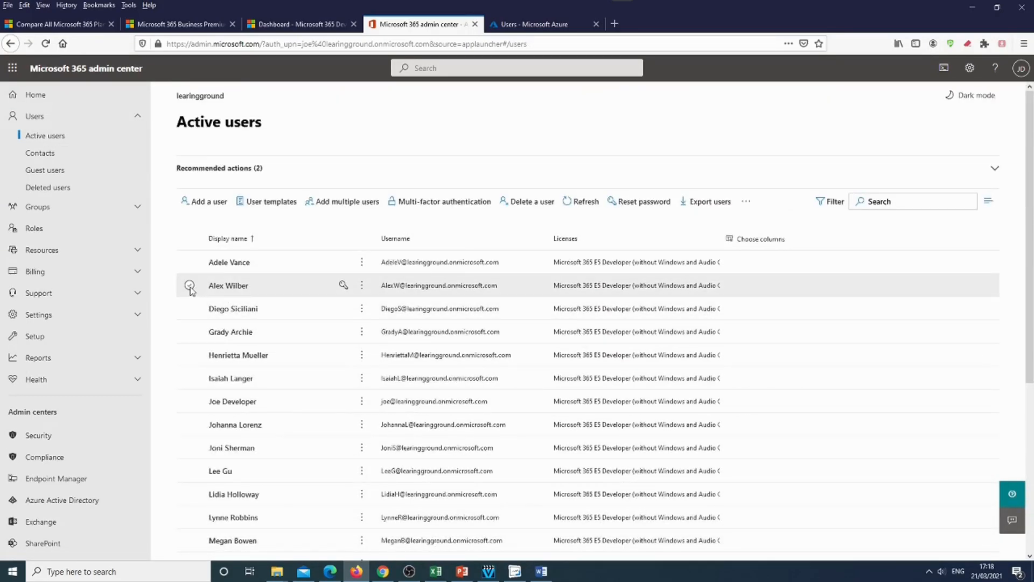
pyautogui.click(189, 285)
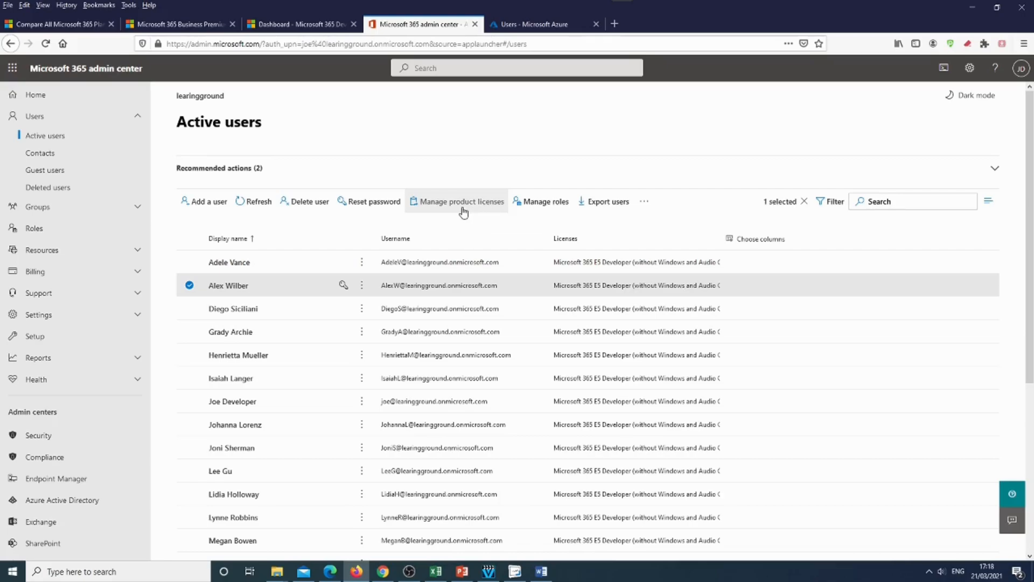
pyautogui.click(361, 285)
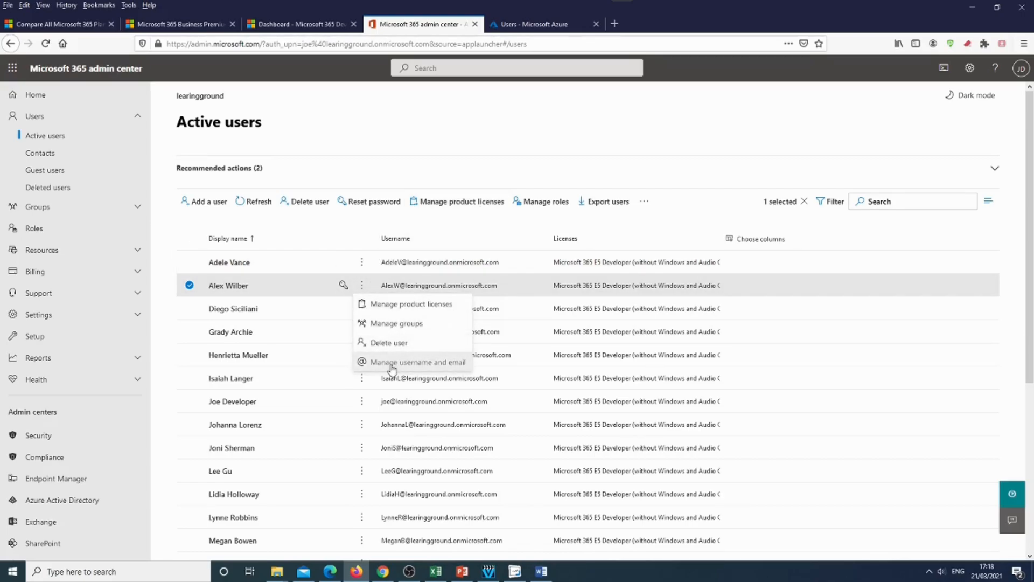
pyautogui.moveTo(466, 205)
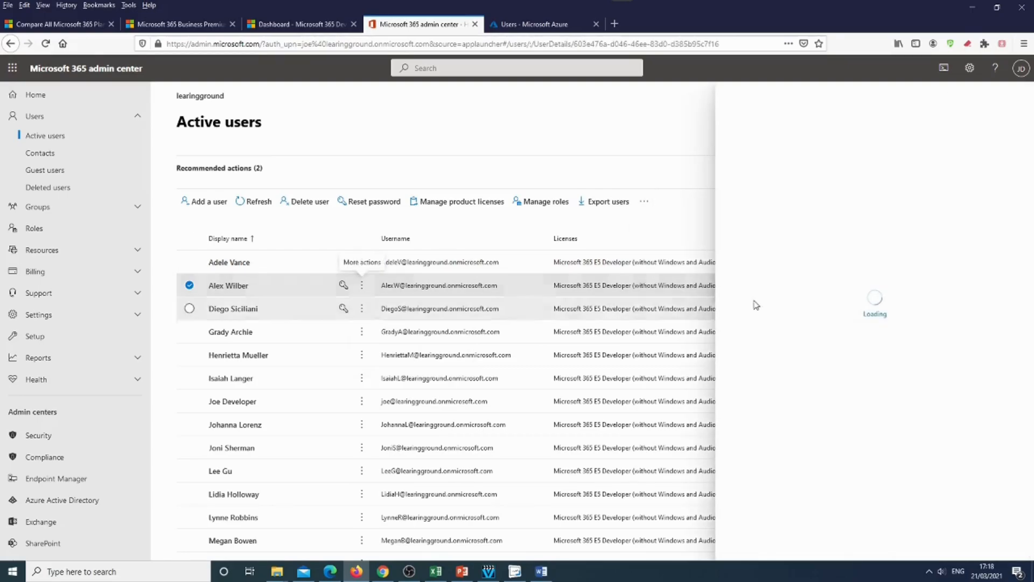
pyautogui.click(228, 285)
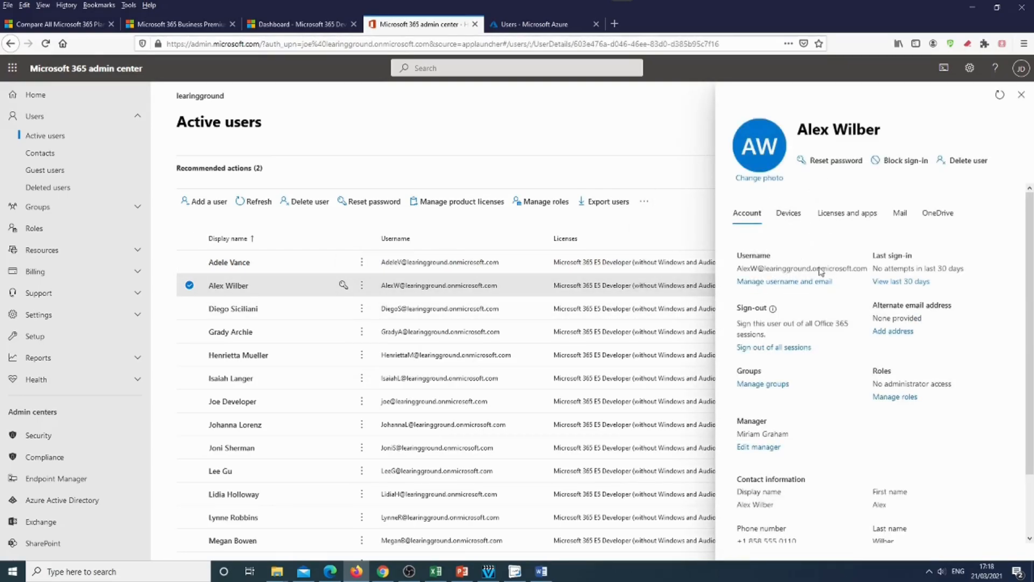
pyautogui.click(208, 201)
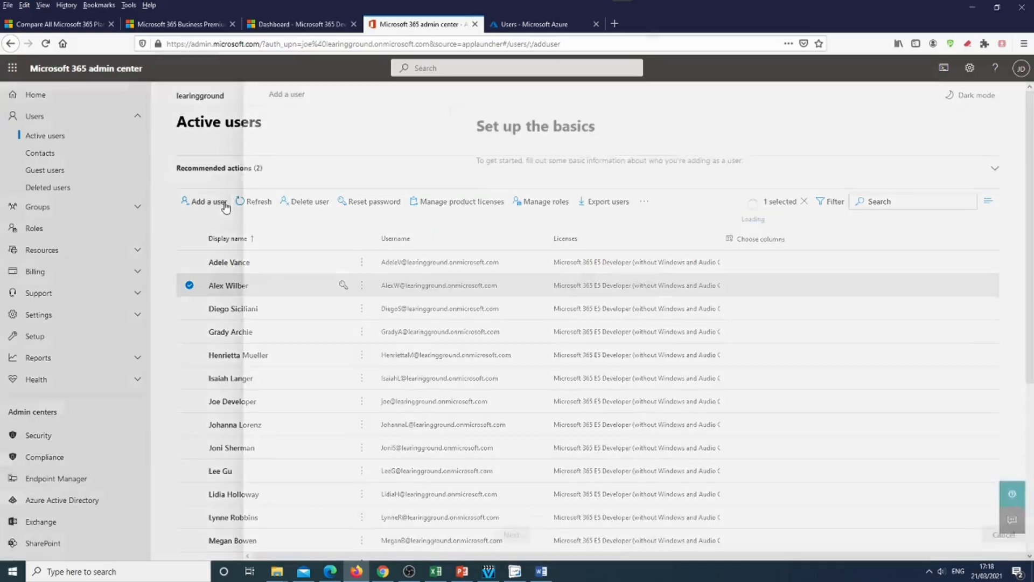
# Step: Fill in Max Mustermann's names and username max.mustermann@gm, with the password emailed
pyautogui.click(206, 201)
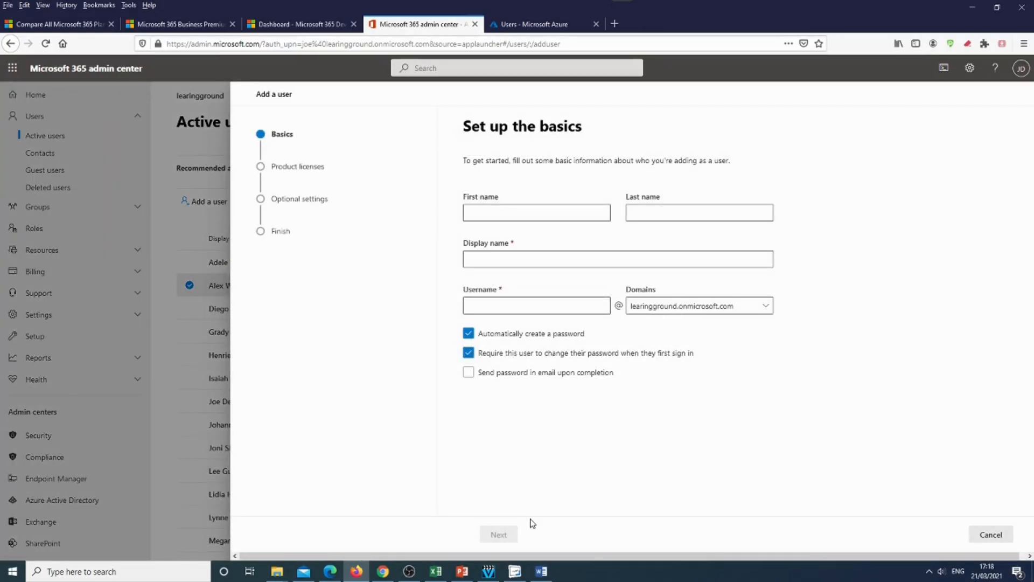
pyautogui.write('Max')
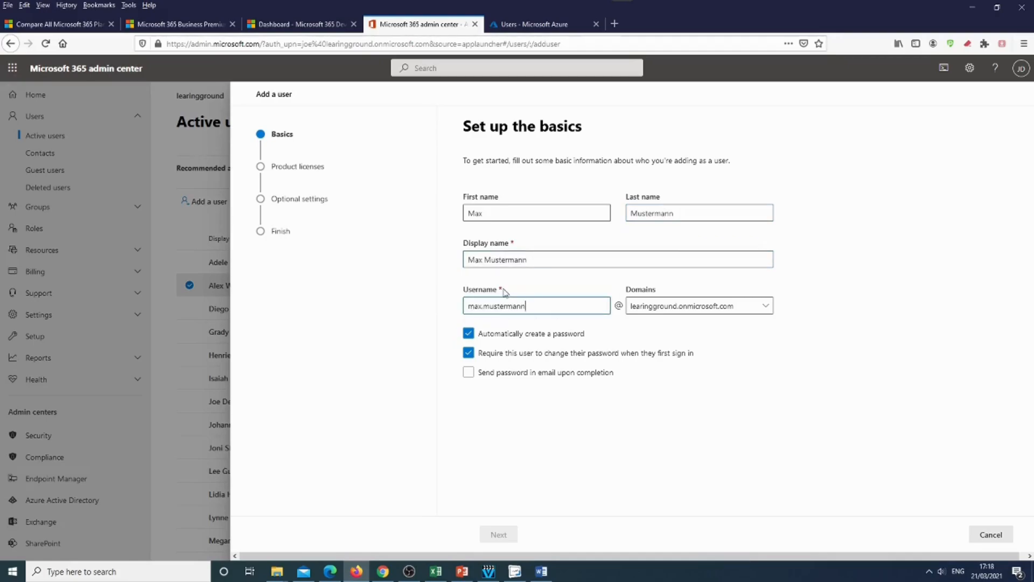
pyautogui.click(468, 373)
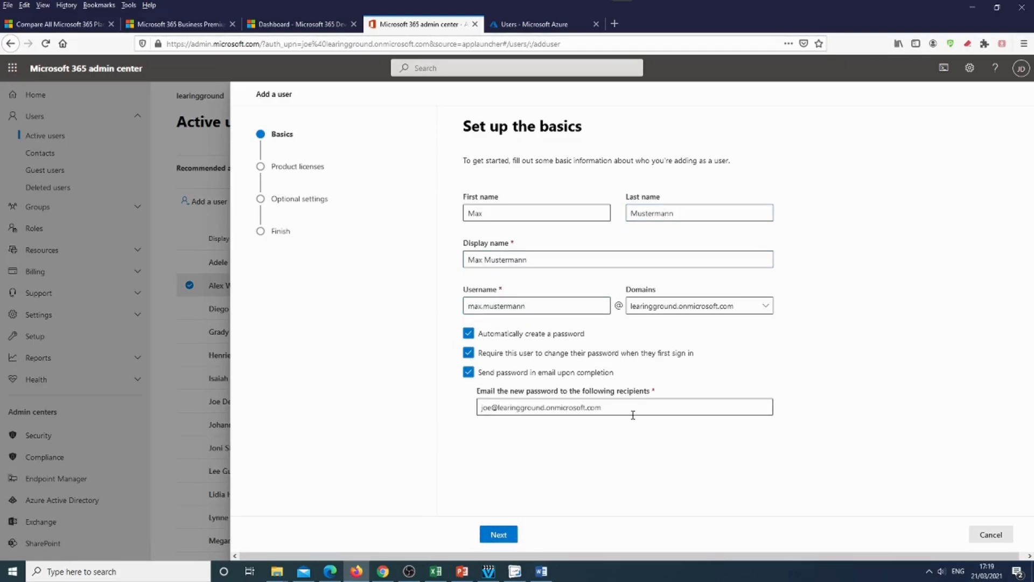
pyautogui.write('max.mustermann@gm')
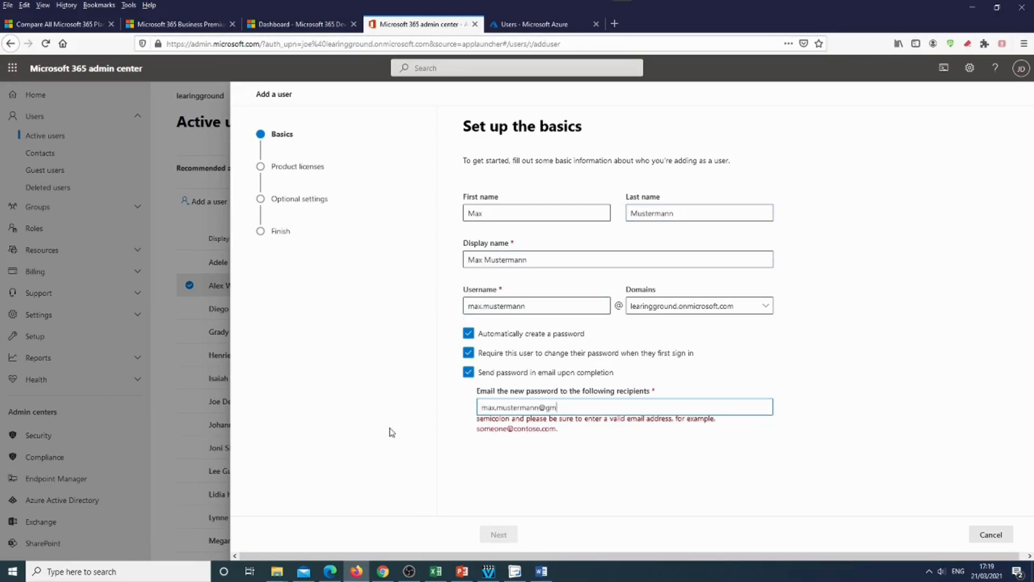
pyautogui.click(497, 533)
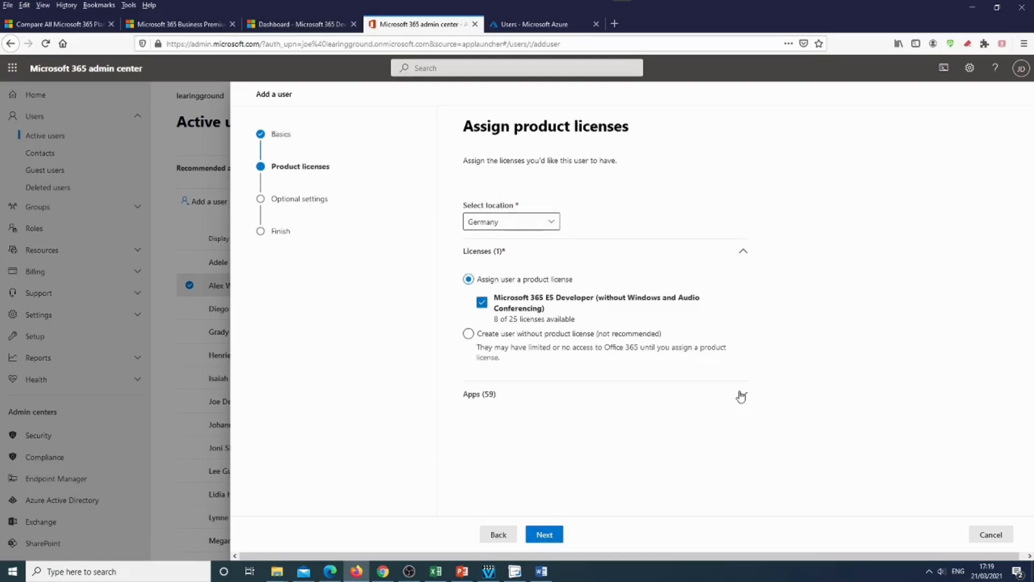
# Step: Expand and scroll through the E5 Developer license's included apps
pyautogui.click(468, 279)
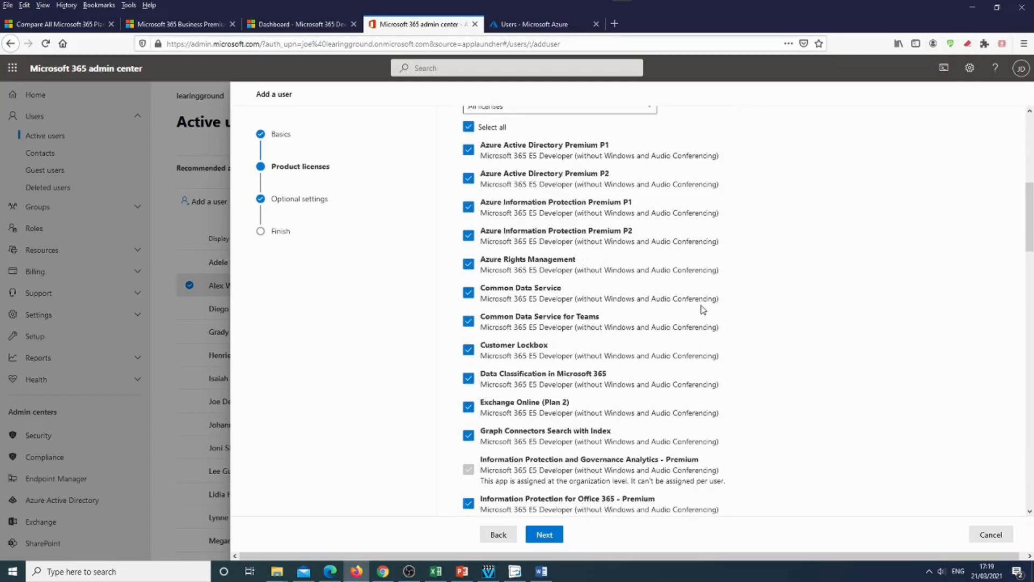
pyautogui.scroll(-3)
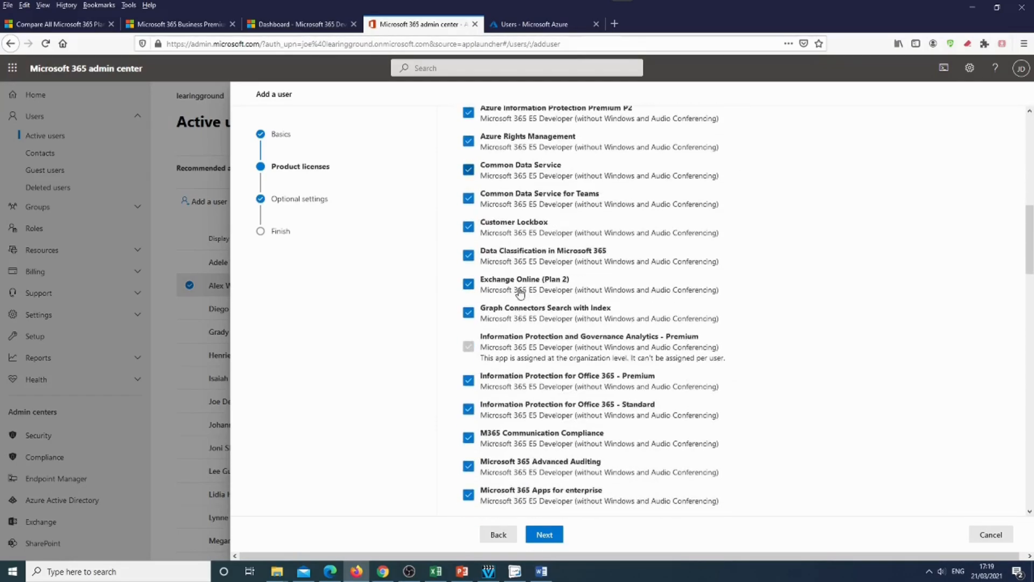
pyautogui.scroll(-3)
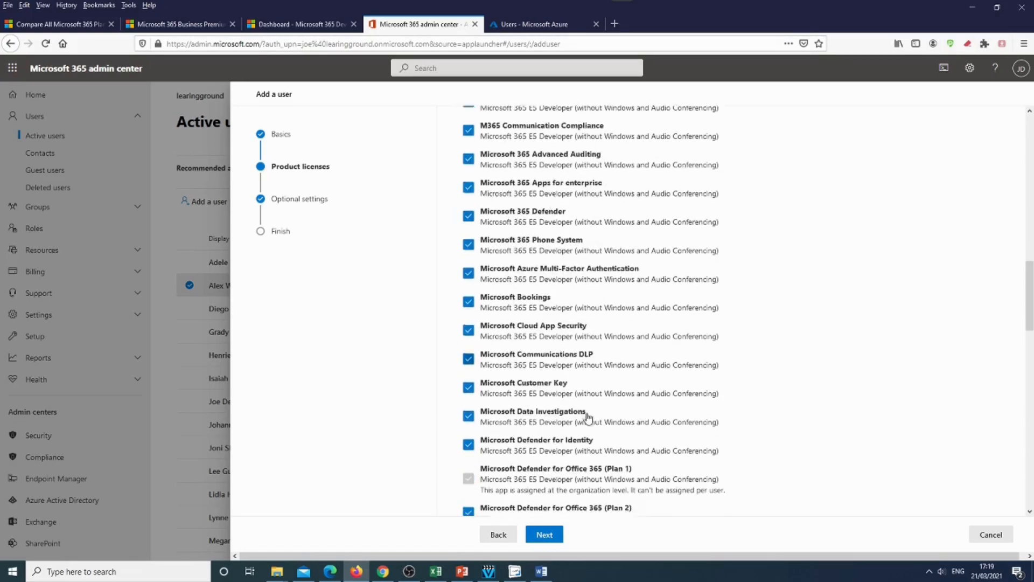
pyautogui.scroll(-3)
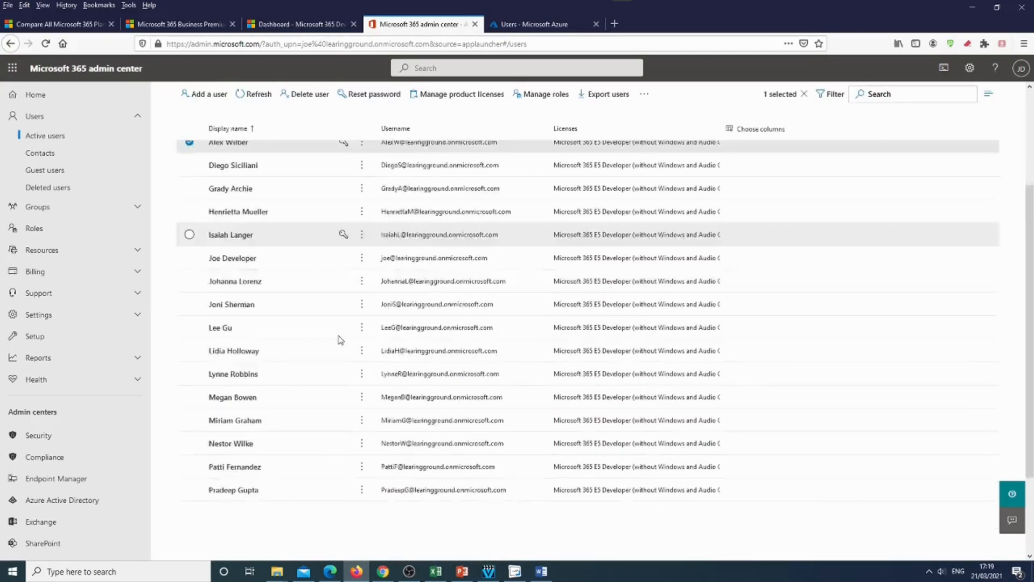
# Step: Choose View account from the Office.com profile menu for the developer account
pyautogui.scroll(3)
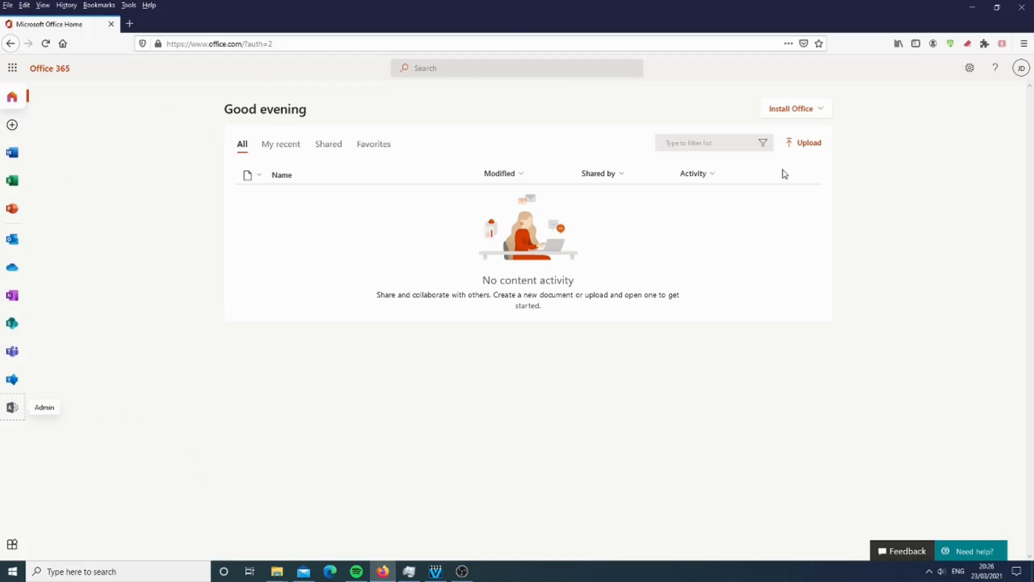
pyautogui.click(1021, 68)
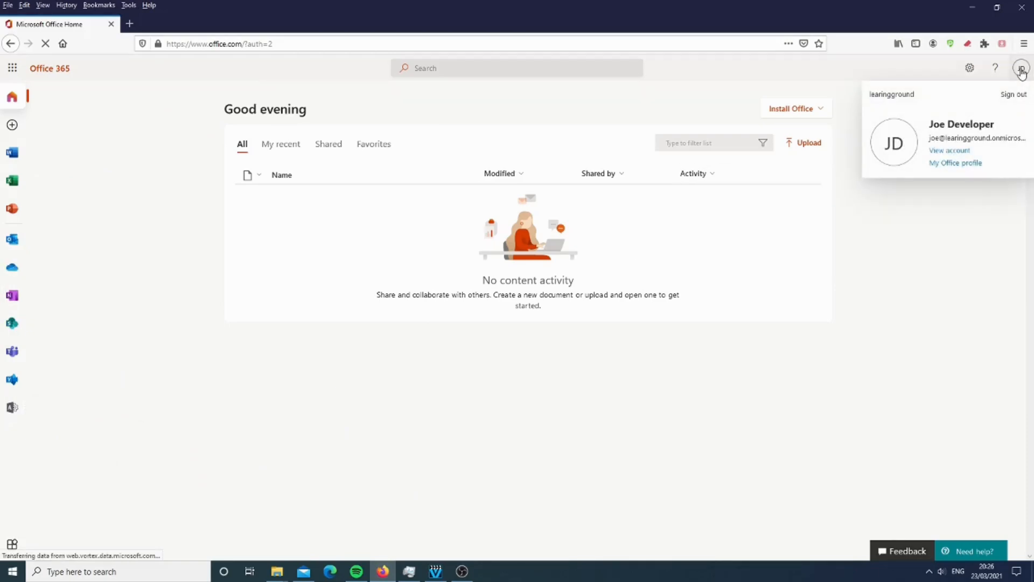
pyautogui.click(949, 150)
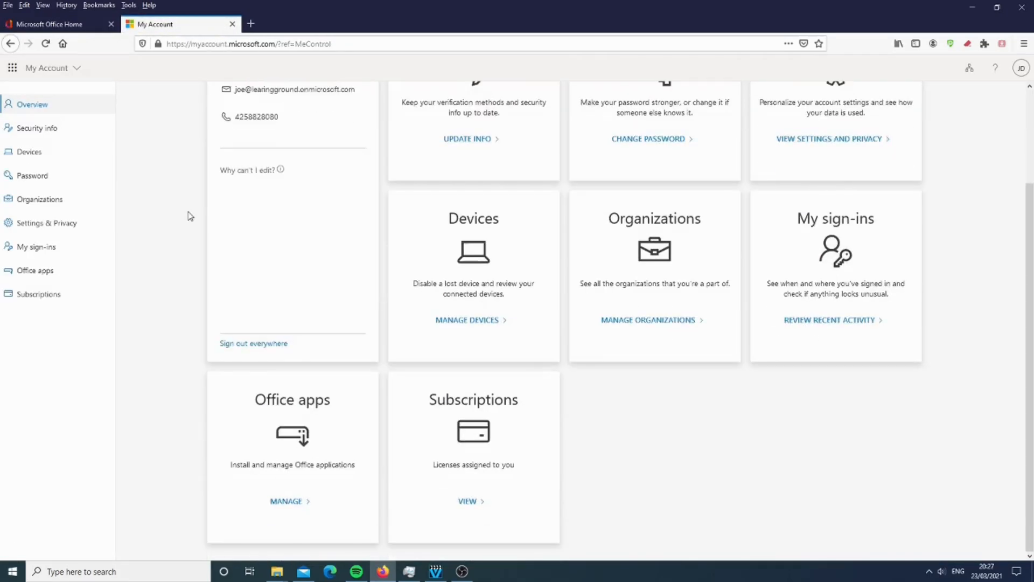
# Step: Go to Manage Office apps on Apps & devices and start the OfficeSetup.exe download
pyautogui.click(286, 501)
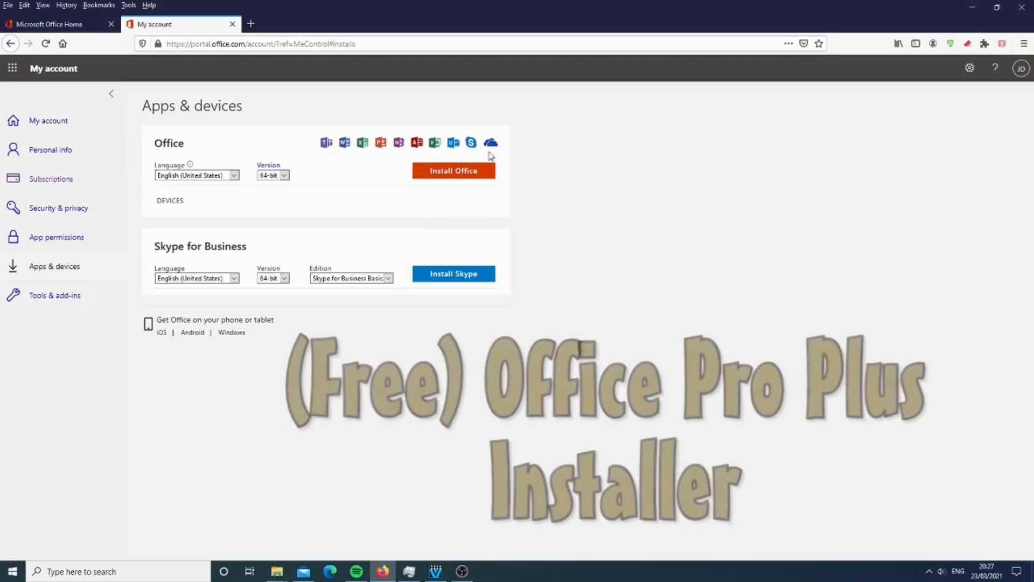
pyautogui.click(197, 174)
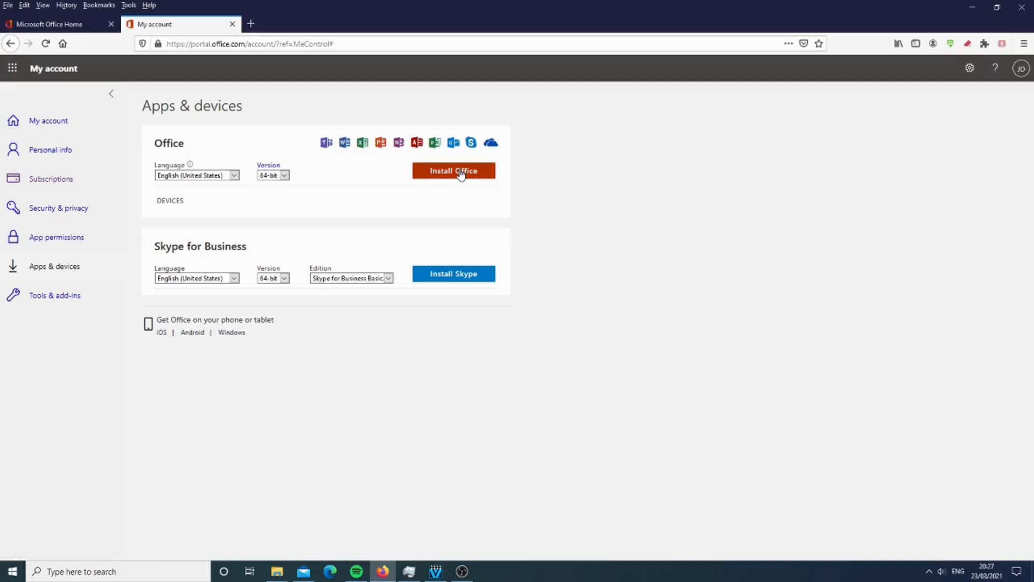
pyautogui.click(454, 170)
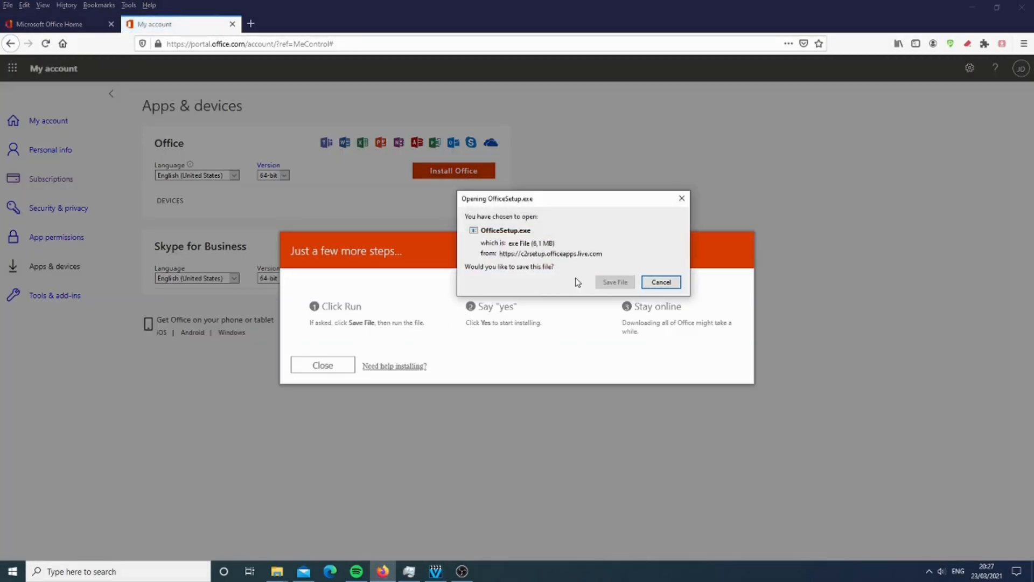